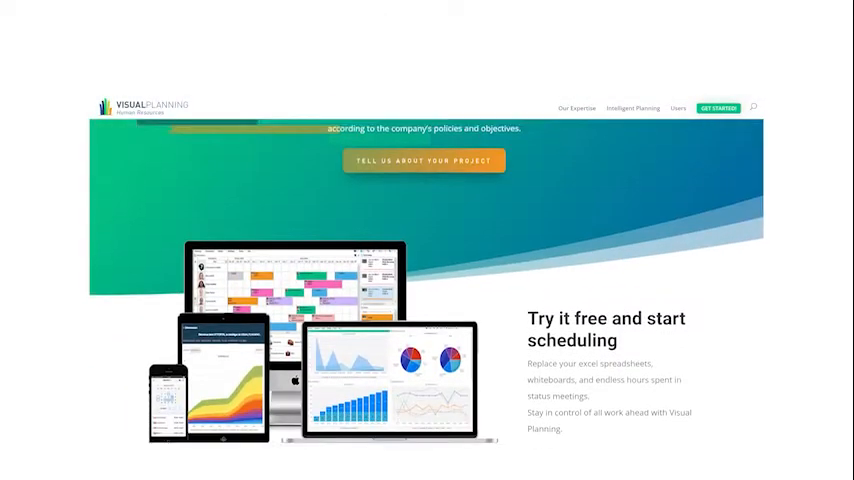
- Scroll the homepage through HR features, scheduling and customer testimonials
{"action": "scroll", "scroll_direction": "down", "scroll_amount": 3}
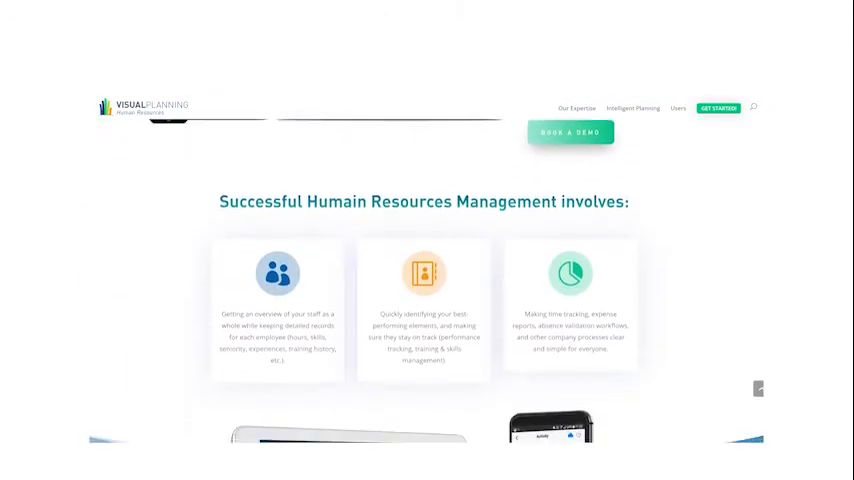
{"action": "scroll", "scroll_direction": "down", "scroll_amount": 3}
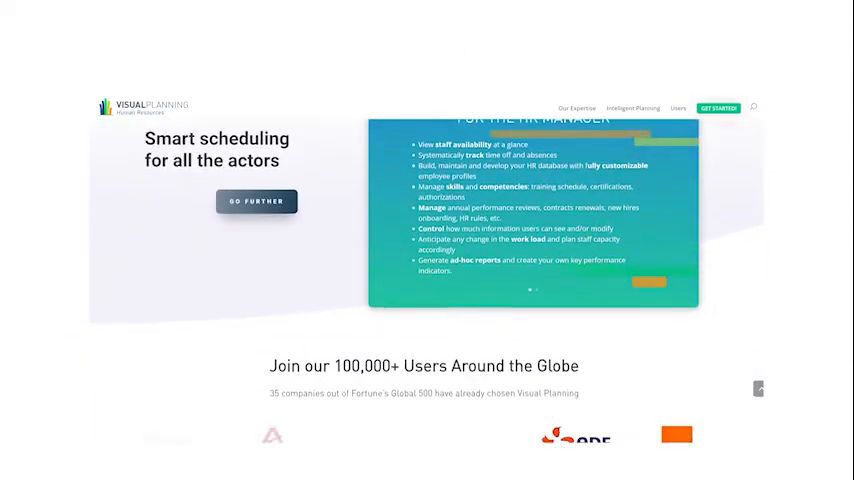
{"action": "scroll", "scroll_direction": "down", "scroll_amount": 3}
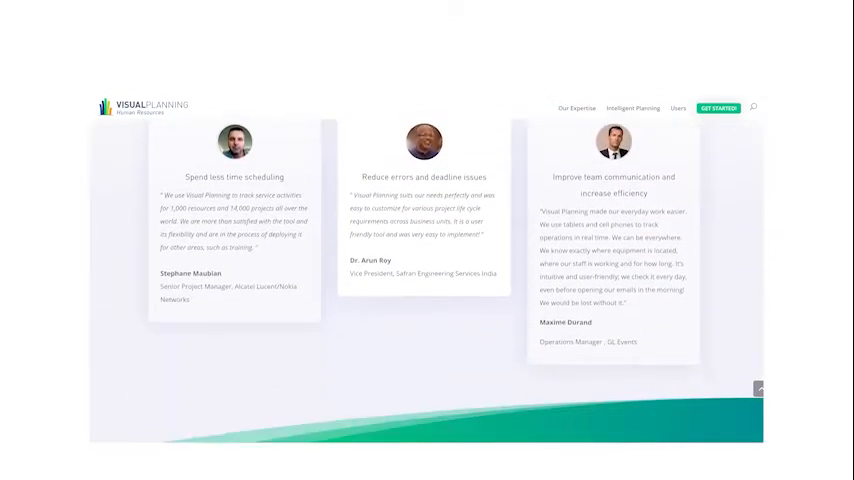
{"action": "scroll", "scroll_direction": "down", "scroll_amount": 3}
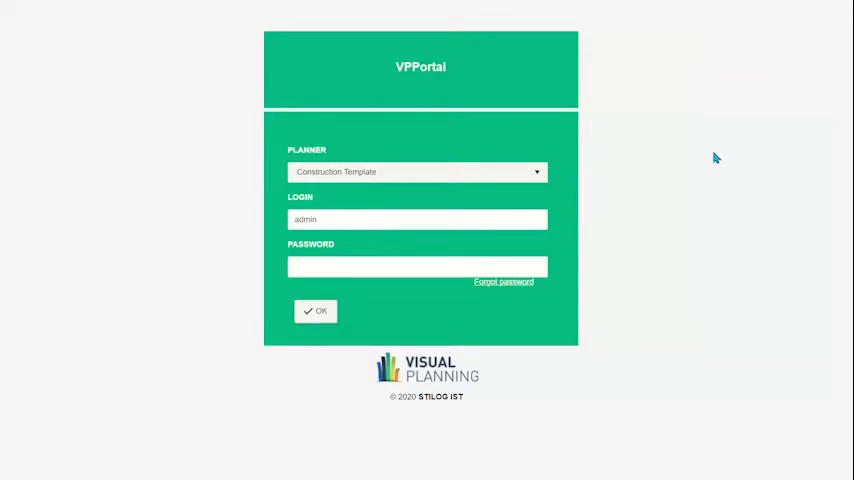
{"action": "mouse_move", "coordinate": [568, 172]}
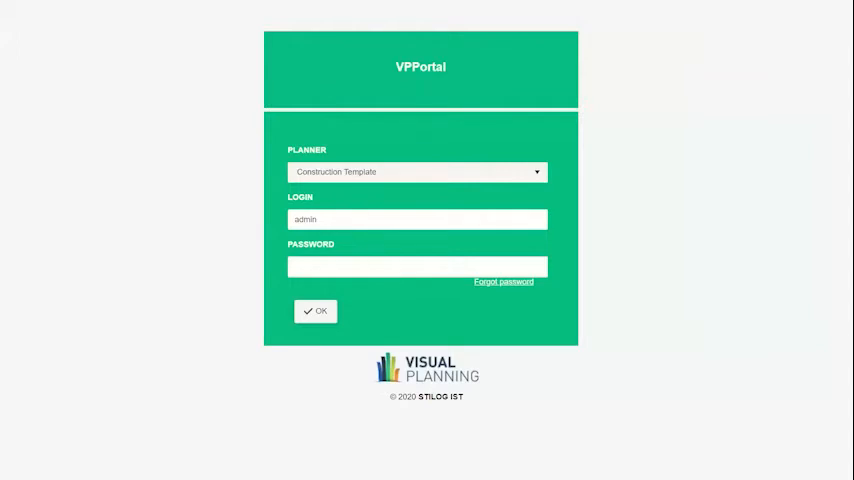
{"action": "mouse_move", "coordinate": [204, 144]}
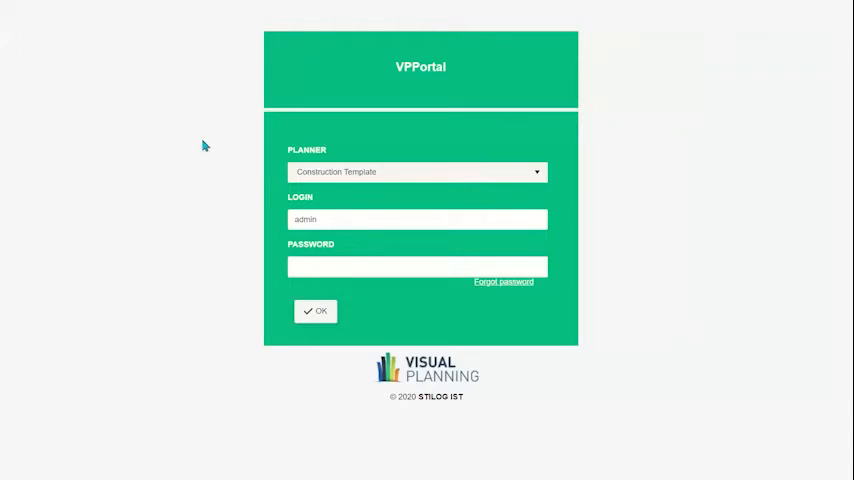
{"action": "mouse_move", "coordinate": [196, 196]}
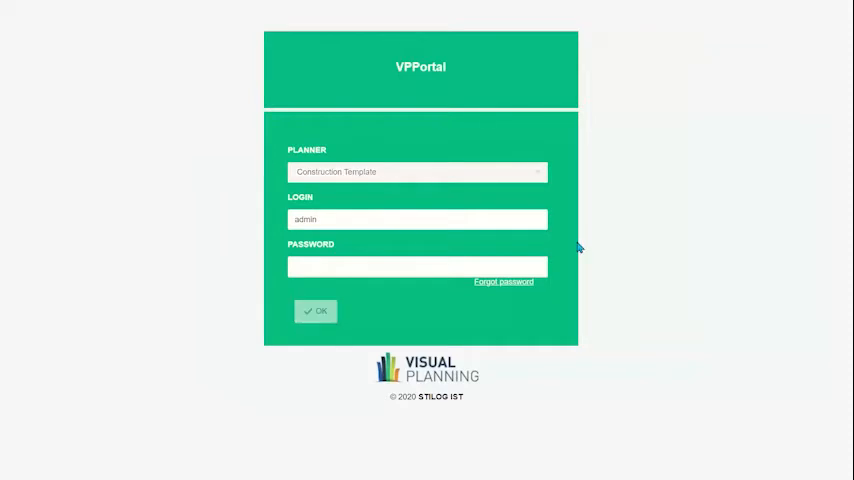
{"action": "mouse_move", "coordinate": [588, 246]}
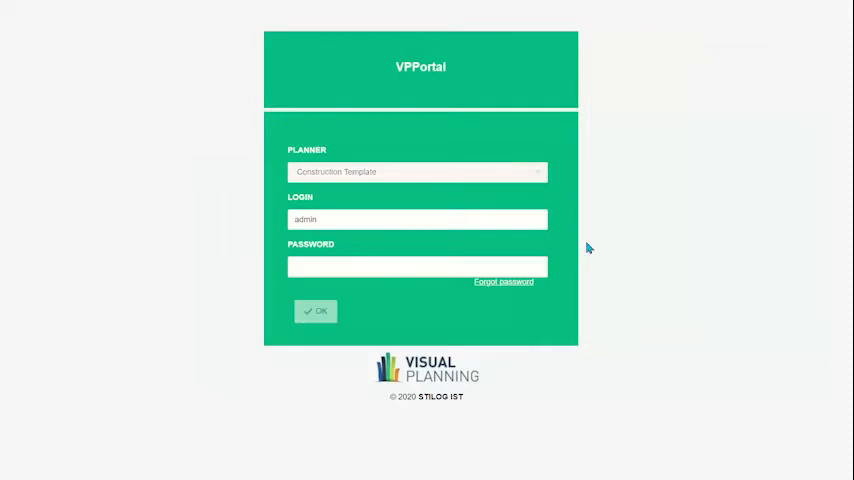
- Sign in as admin and review the dashboard's site listing, events and site analysis chart
{"action": "left_click", "coordinate": [316, 312]}
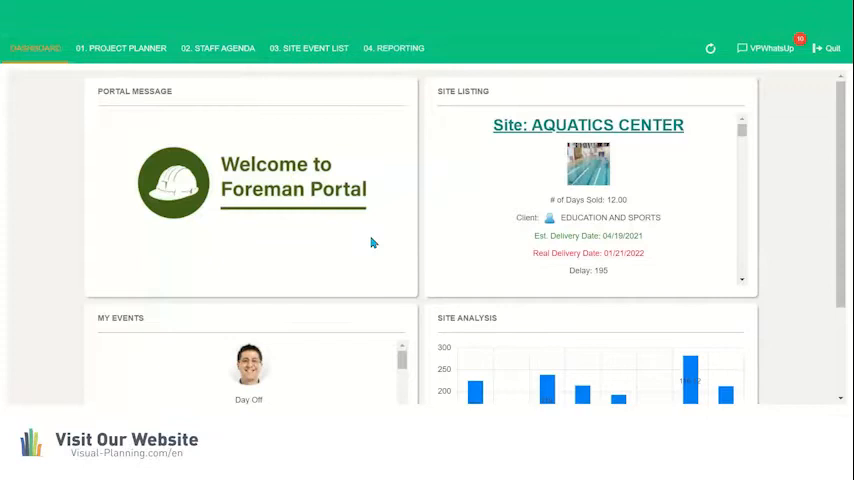
{"action": "mouse_move", "coordinate": [100, 176]}
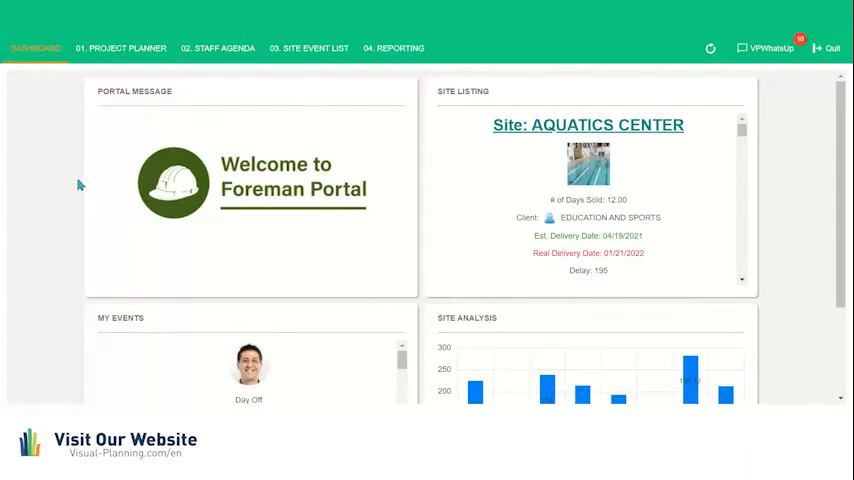
{"action": "mouse_move", "coordinate": [112, 200]}
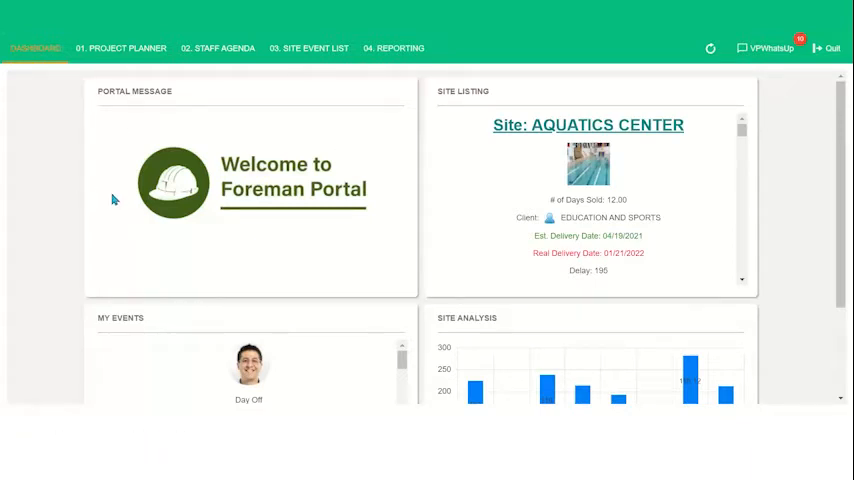
{"action": "mouse_move", "coordinate": [108, 196]}
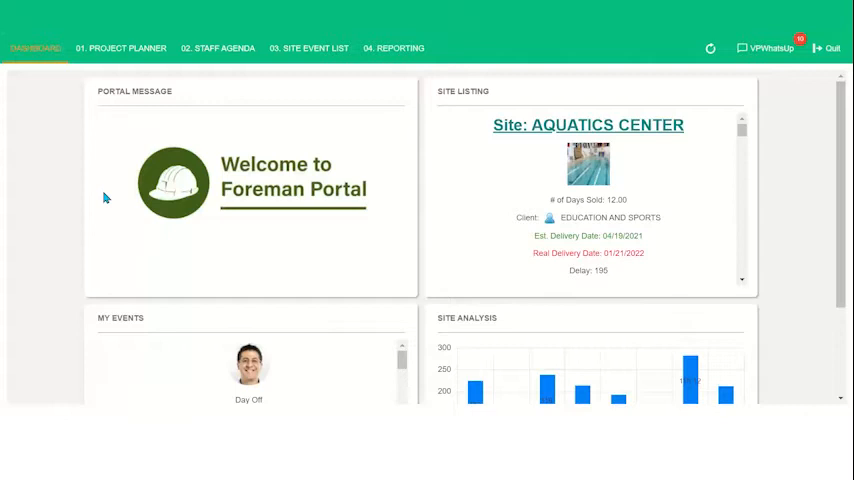
{"action": "mouse_move", "coordinate": [352, 230]}
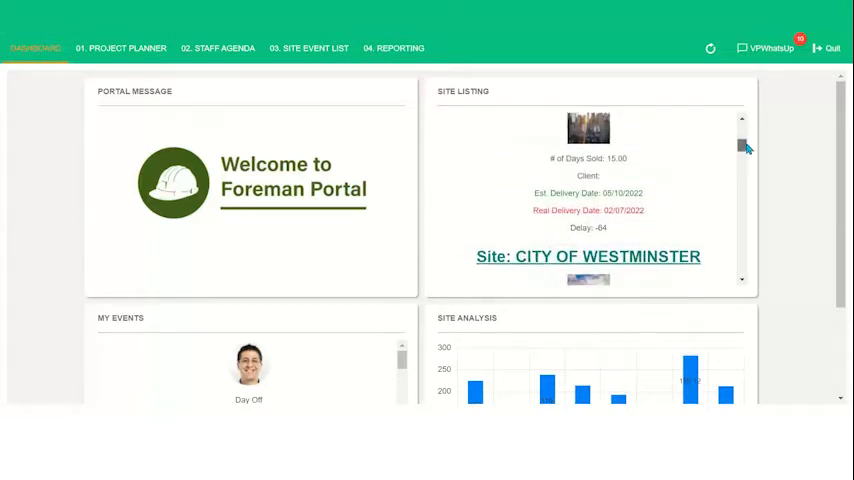
{"action": "scroll", "scroll_direction": "down", "scroll_amount": 3}
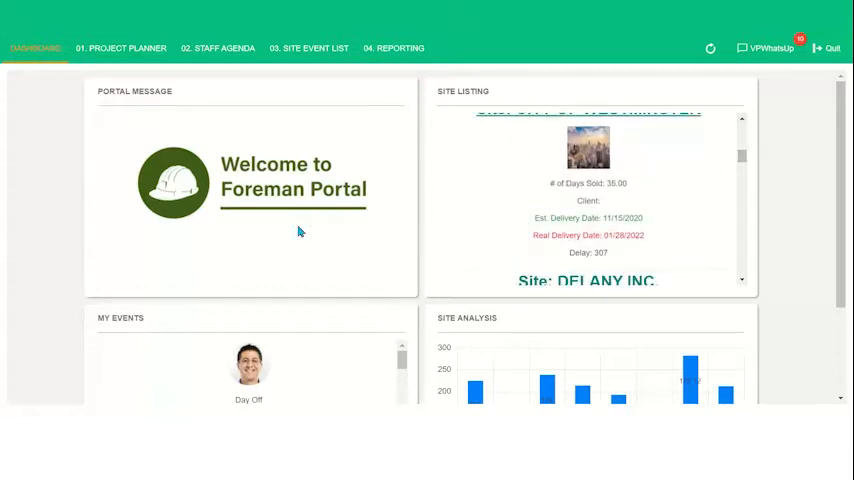
{"action": "scroll", "scroll_direction": "down", "scroll_amount": 3}
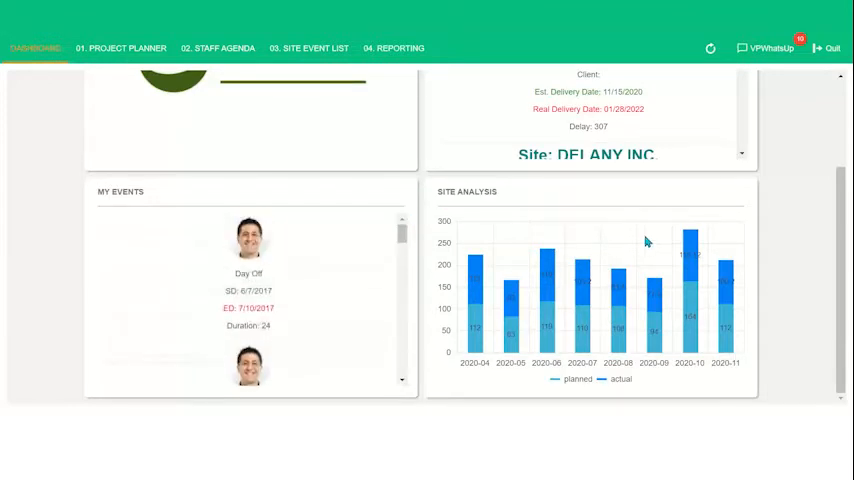
{"action": "mouse_move", "coordinate": [656, 290]}
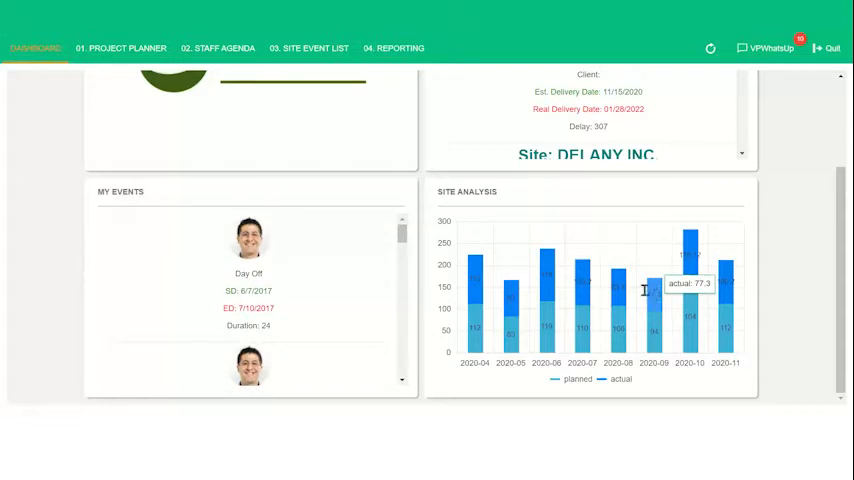
{"action": "mouse_move", "coordinate": [588, 324]}
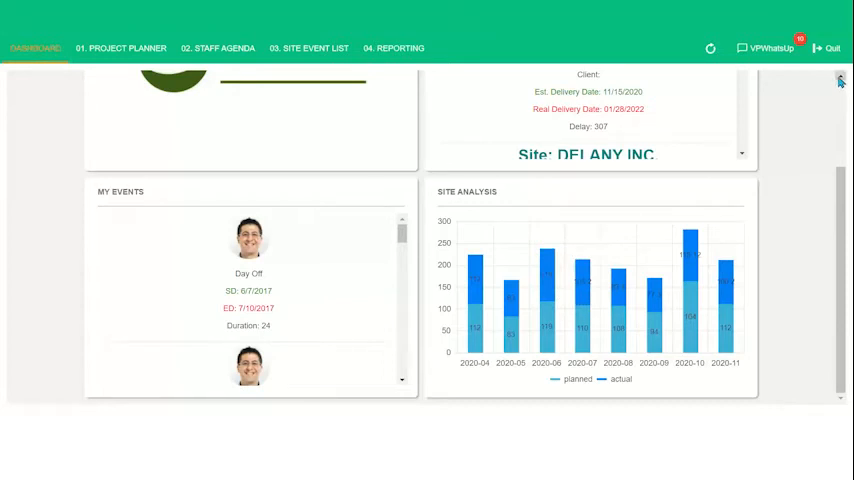
{"action": "scroll", "scroll_direction": "up", "scroll_amount": 3}
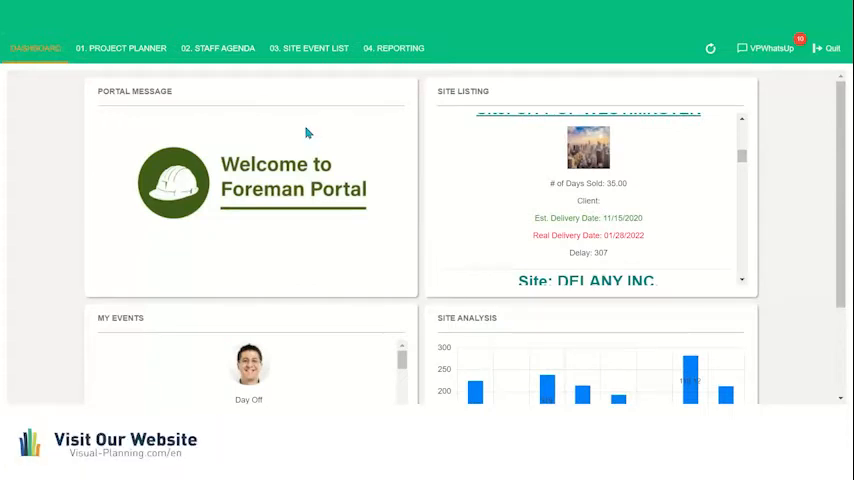
{"action": "mouse_move", "coordinate": [136, 90]}
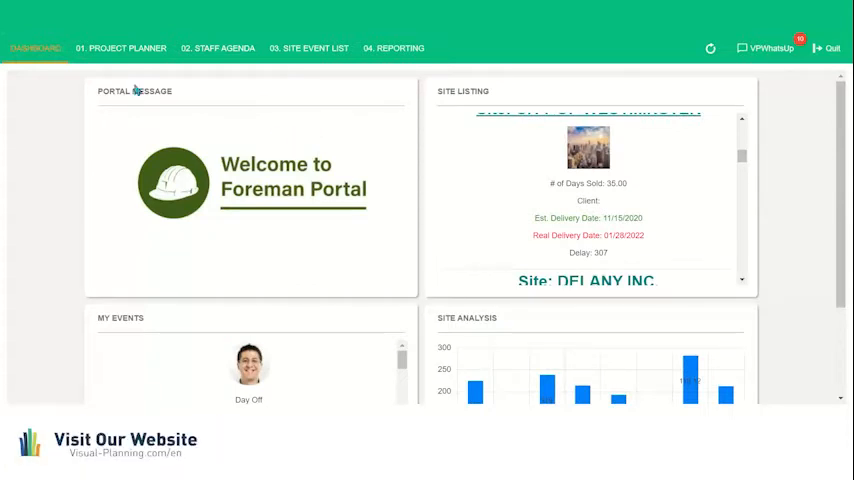
- Show 01. Project Planner for October 2020 by week, then by month
{"action": "left_click", "coordinate": [120, 48]}
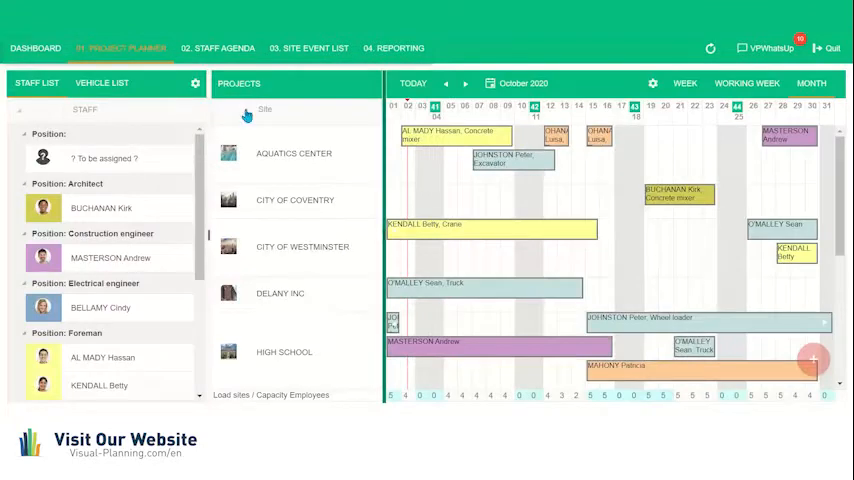
{"action": "mouse_move", "coordinate": [364, 86]}
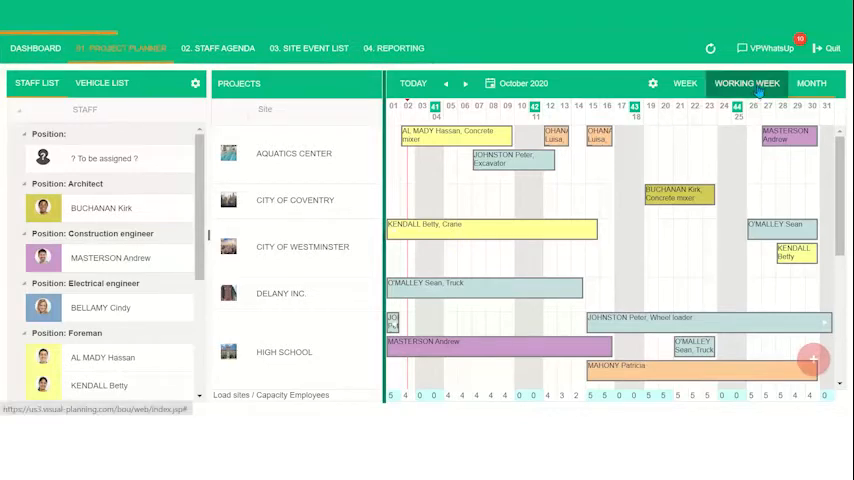
{"action": "left_click", "coordinate": [684, 84]}
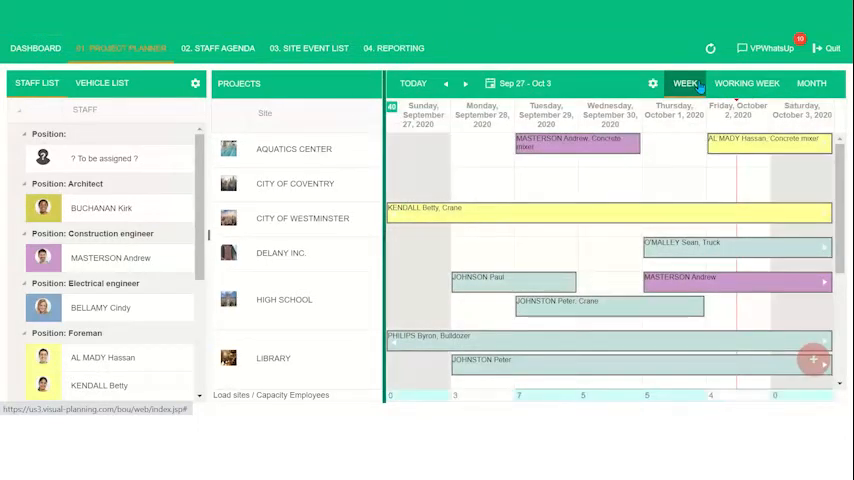
{"action": "left_click", "coordinate": [746, 84]}
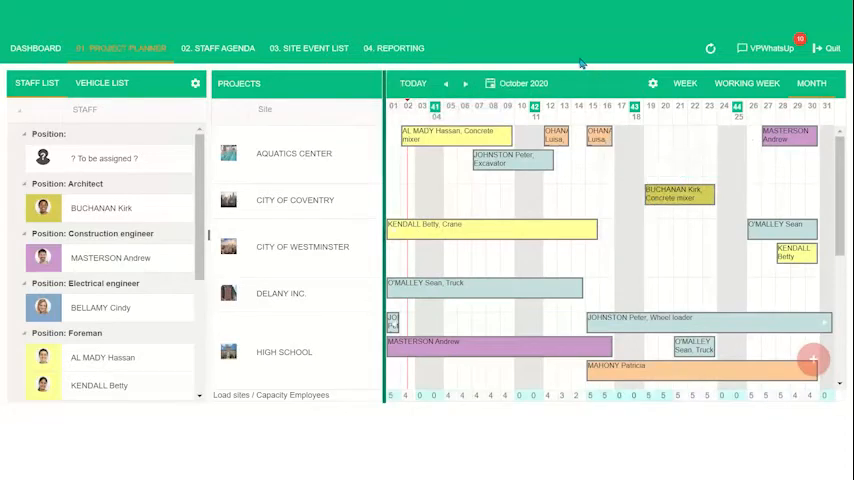
{"action": "mouse_move", "coordinate": [590, 84]}
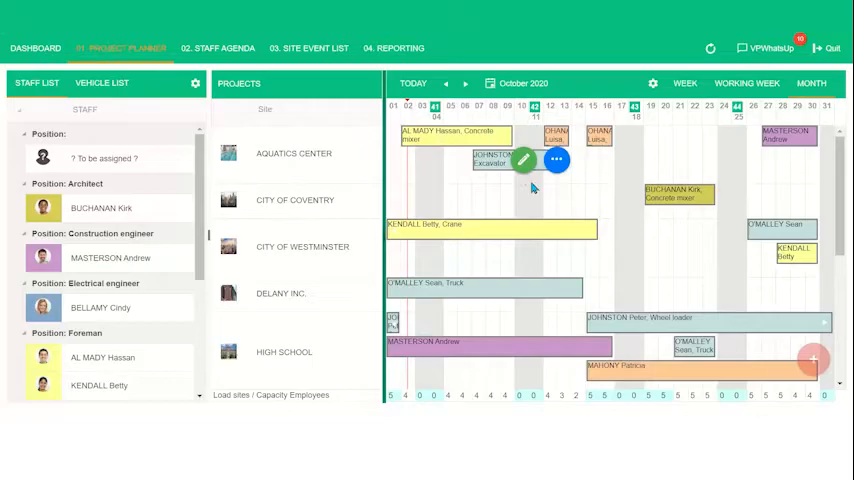
{"action": "left_click", "coordinate": [524, 160]}
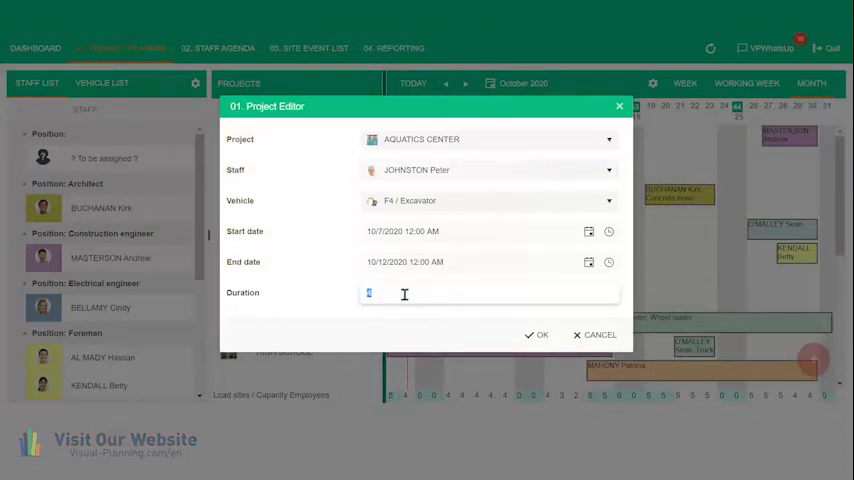
{"action": "type", "text": "2"}
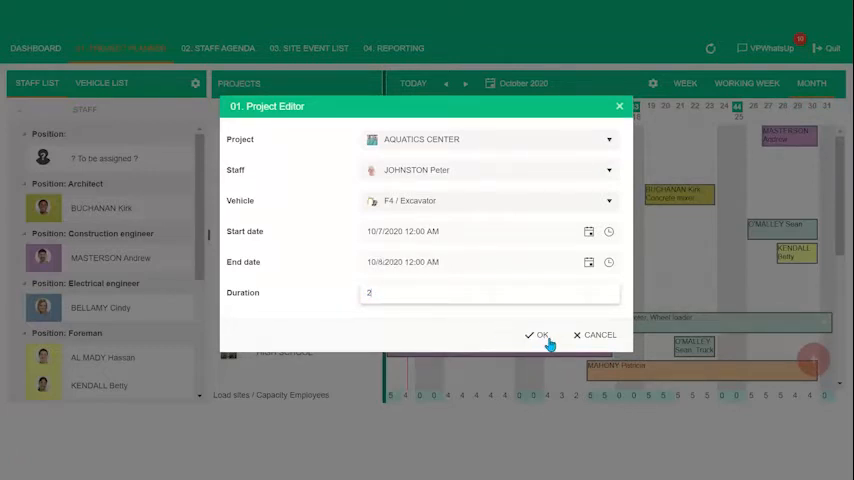
{"action": "left_click", "coordinate": [608, 170]}
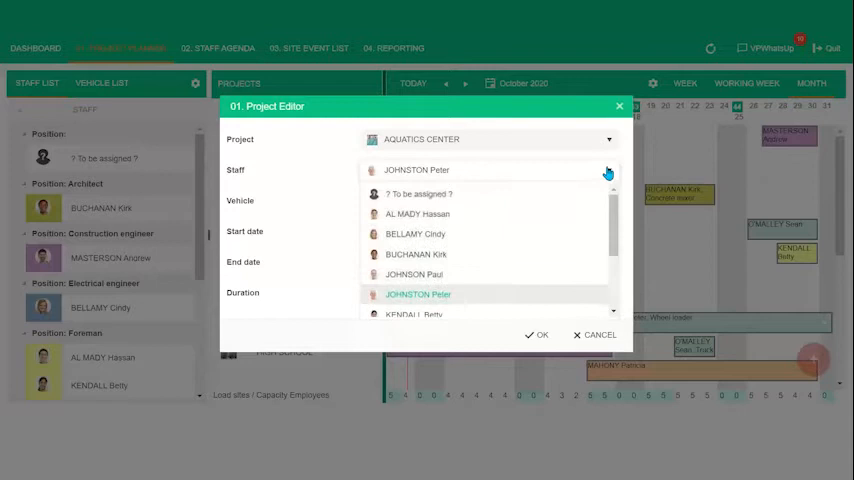
{"action": "left_click", "coordinate": [416, 294]}
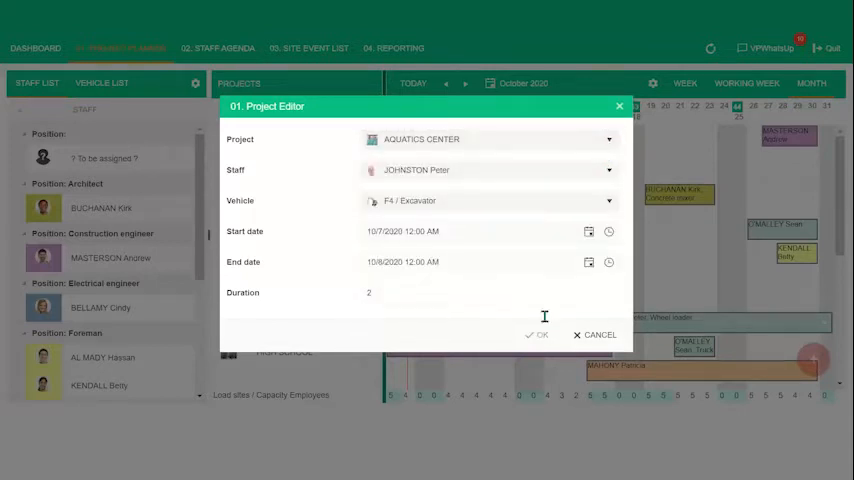
{"action": "left_click", "coordinate": [536, 334]}
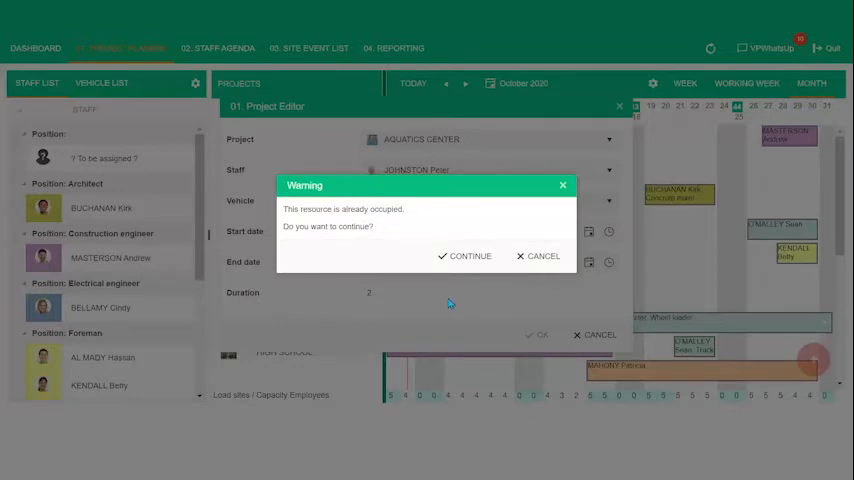
{"action": "mouse_move", "coordinate": [482, 310]}
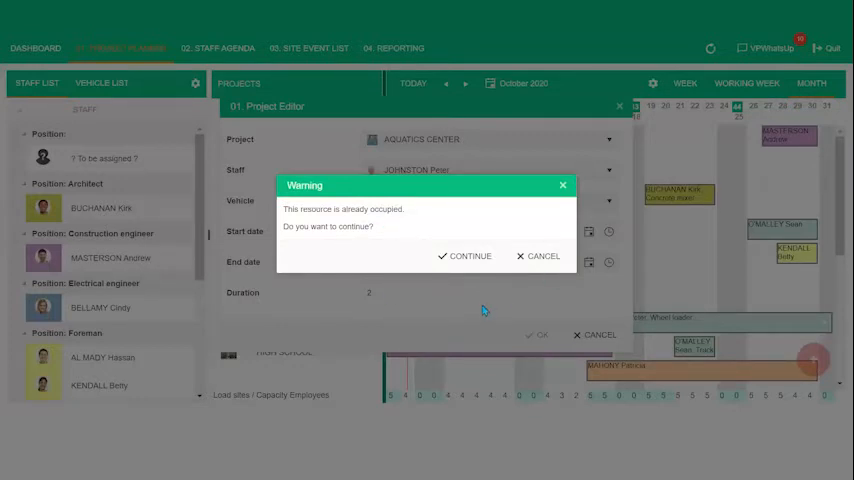
{"action": "mouse_move", "coordinate": [536, 320]}
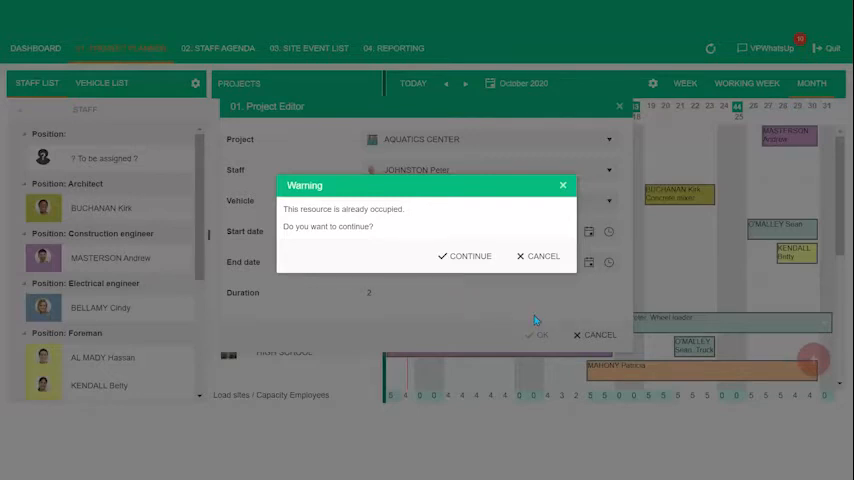
{"action": "mouse_move", "coordinate": [304, 226]}
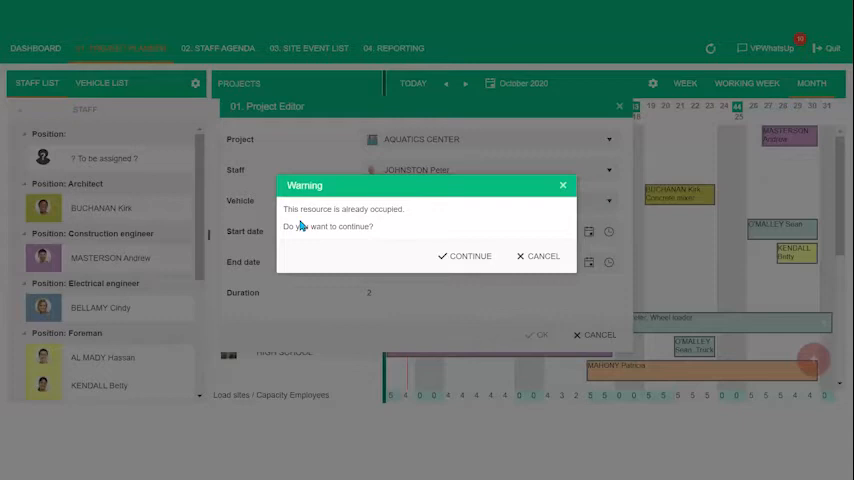
{"action": "mouse_move", "coordinate": [532, 264]}
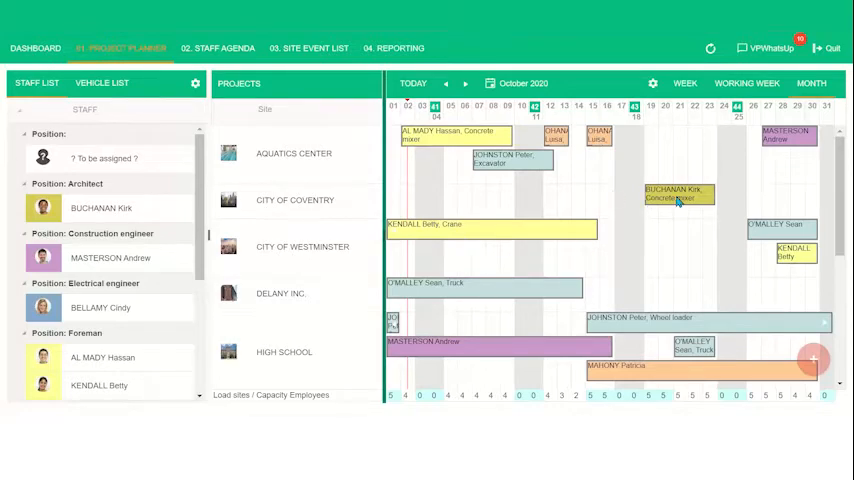
{"action": "double_click", "coordinate": [678, 192]}
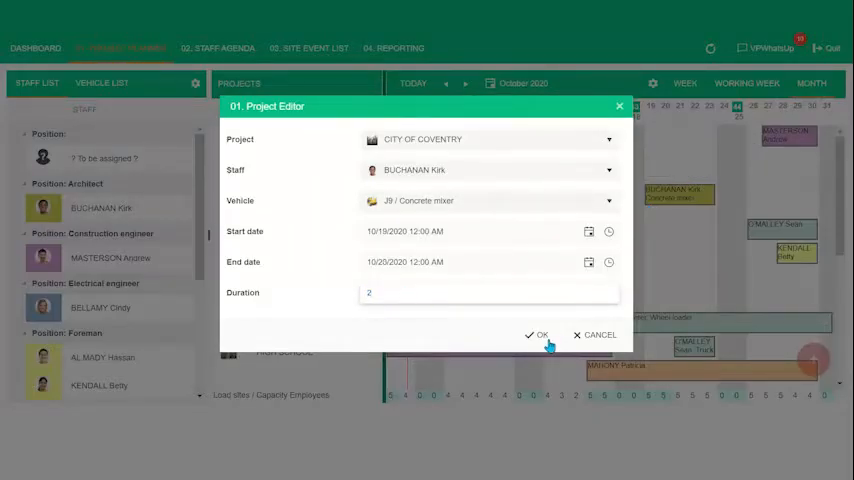
{"action": "left_click", "coordinate": [536, 336]}
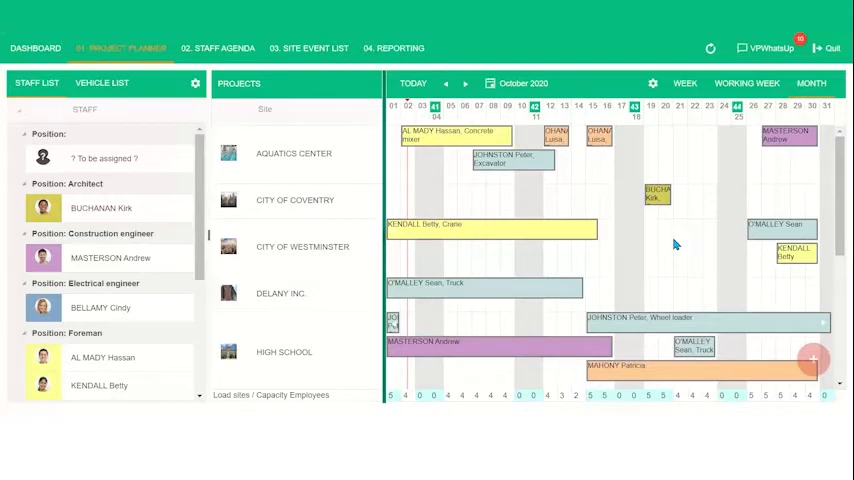
{"action": "mouse_move", "coordinate": [708, 236]}
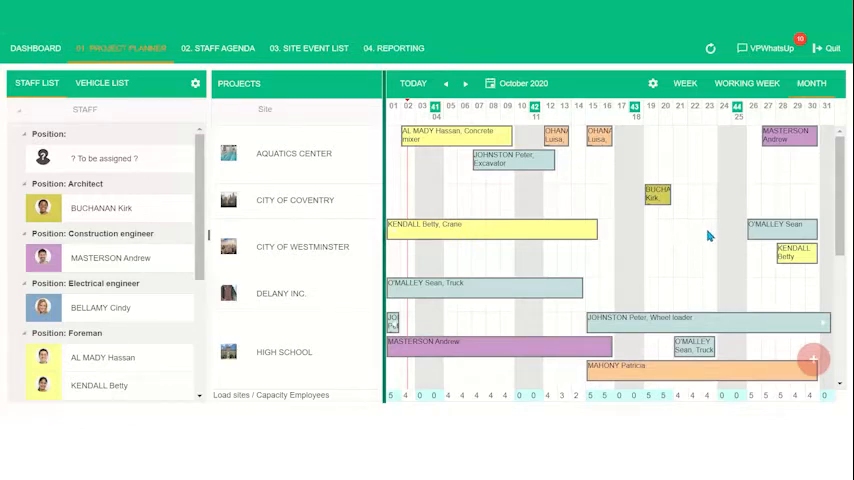
{"action": "mouse_move", "coordinate": [696, 250]}
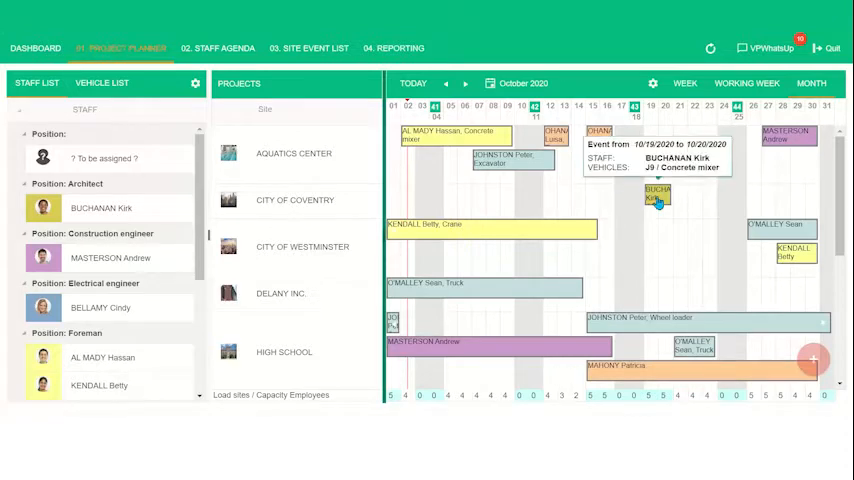
{"action": "left_click", "coordinate": [656, 196]}
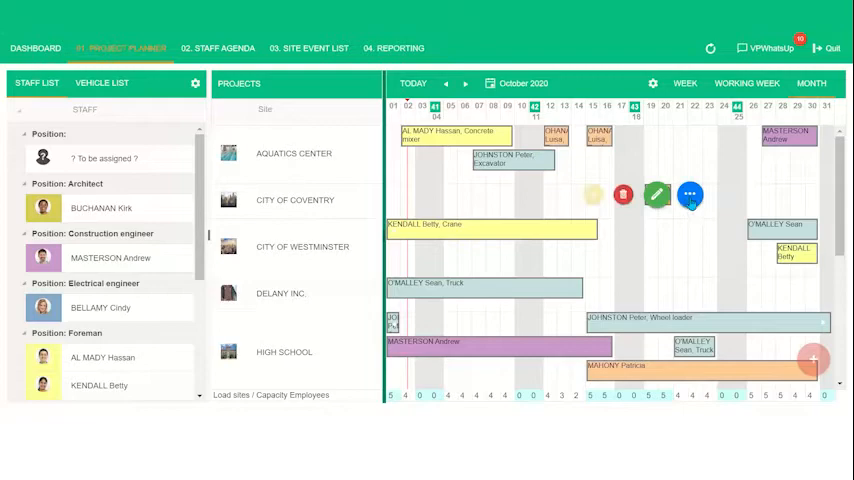
{"action": "mouse_move", "coordinate": [624, 194]}
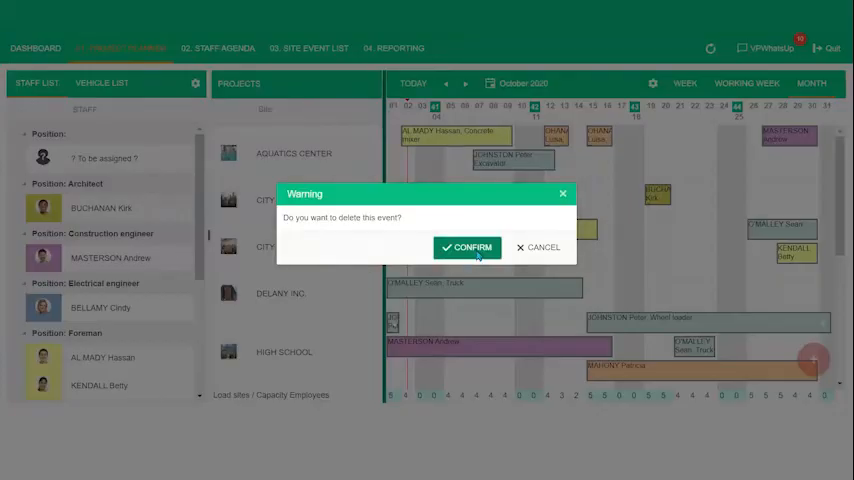
{"action": "left_click", "coordinate": [468, 246]}
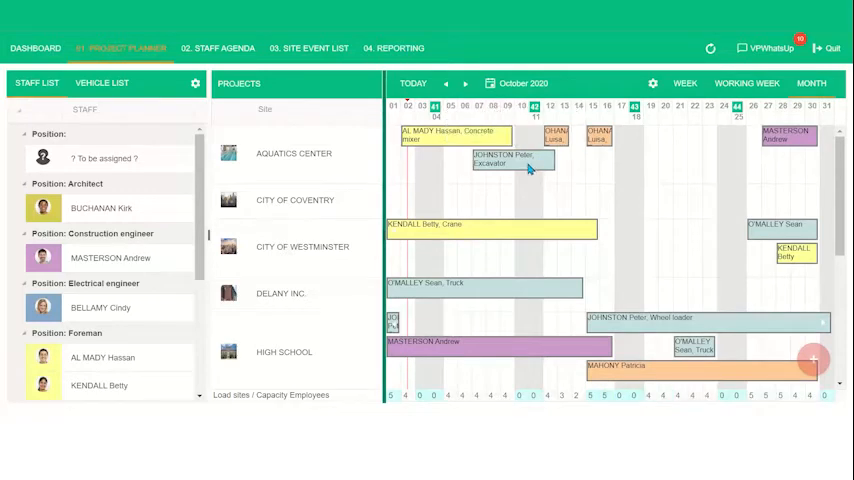
{"action": "left_click", "coordinate": [512, 160]}
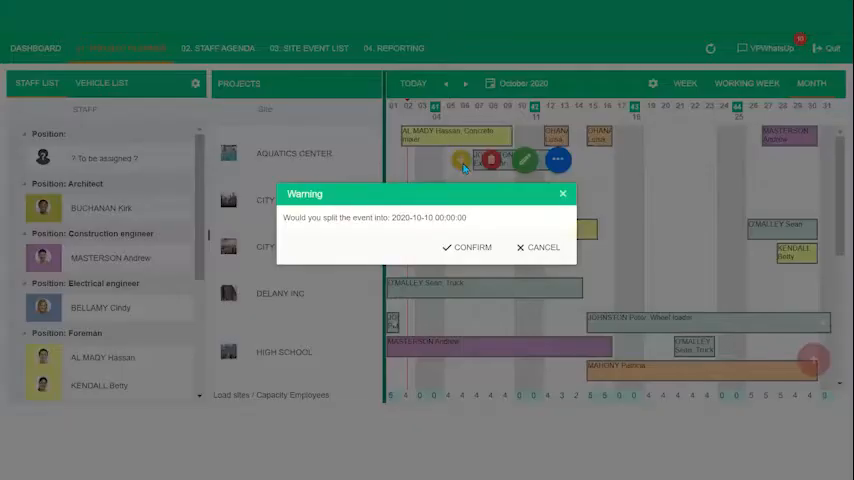
{"action": "mouse_move", "coordinate": [456, 204]}
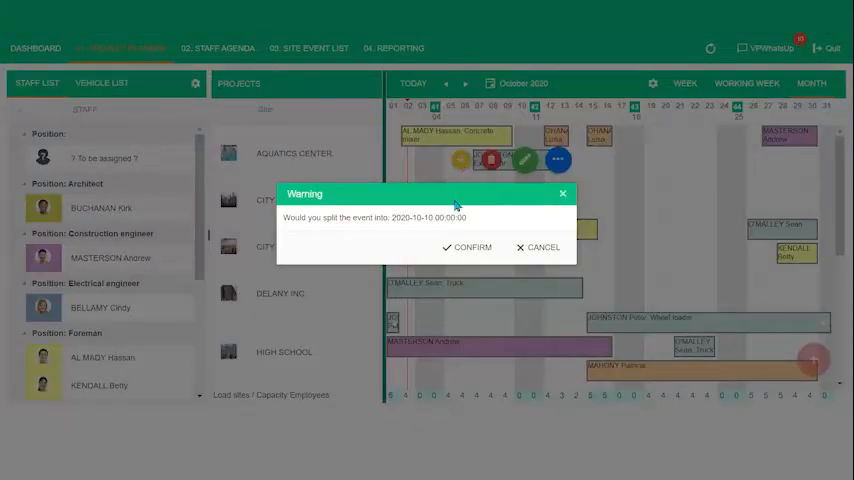
{"action": "left_click", "coordinate": [468, 246]}
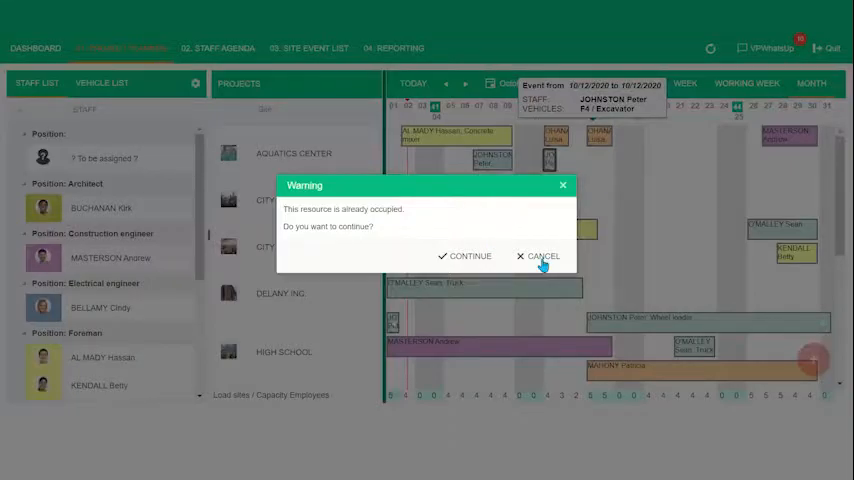
{"action": "left_click", "coordinate": [536, 256]}
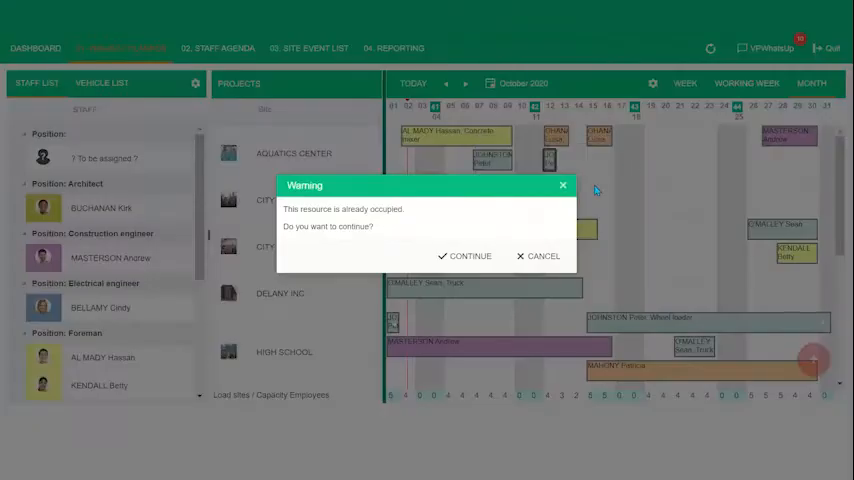
{"action": "left_click", "coordinate": [464, 256]}
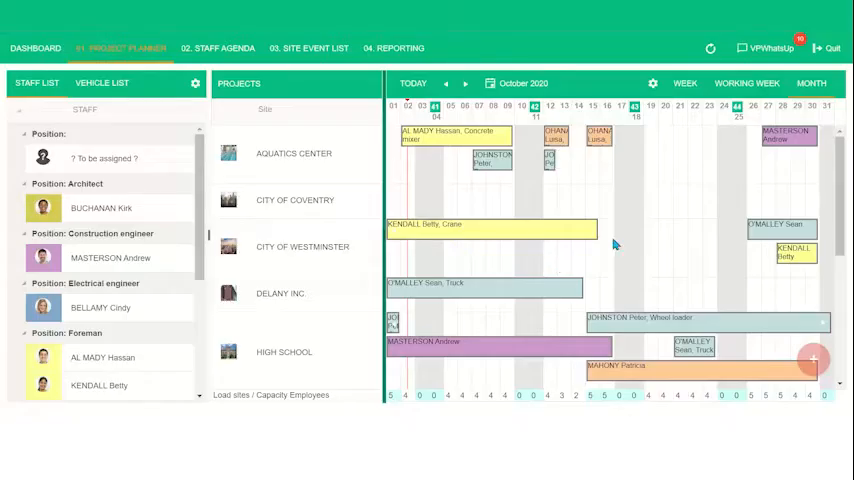
{"action": "mouse_move", "coordinate": [630, 198]}
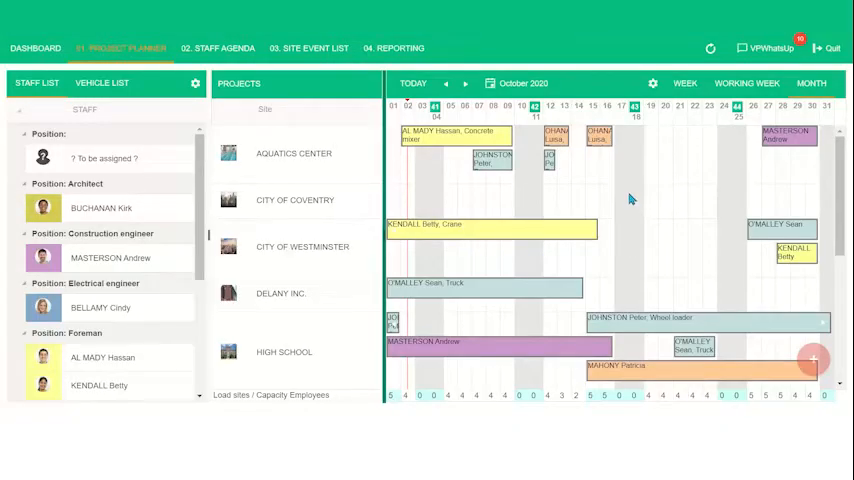
{"action": "mouse_move", "coordinate": [596, 186]}
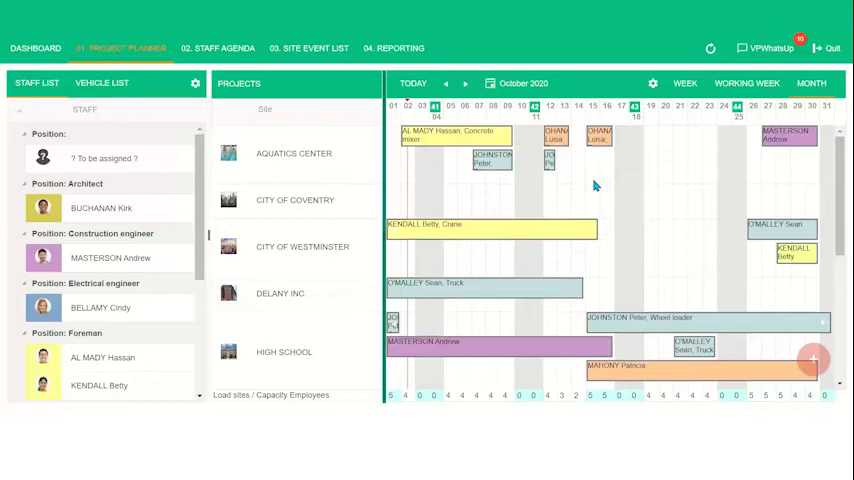
{"action": "mouse_move", "coordinate": [596, 184]}
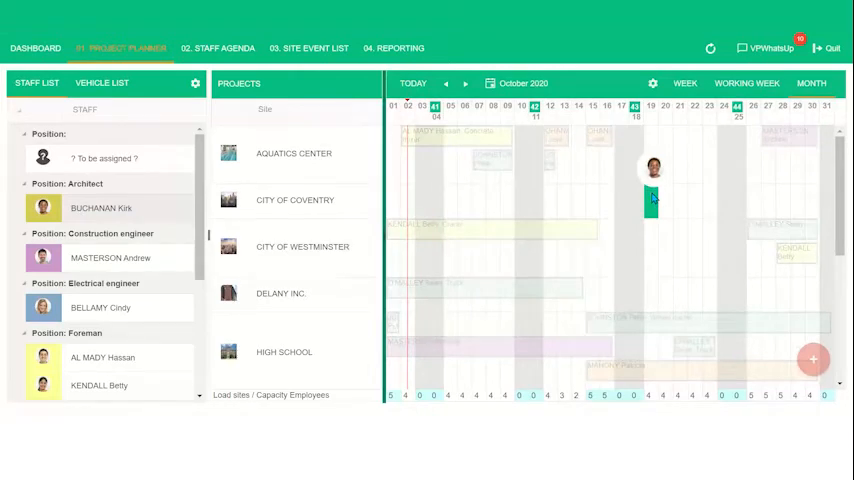
{"action": "double_click", "coordinate": [652, 196]}
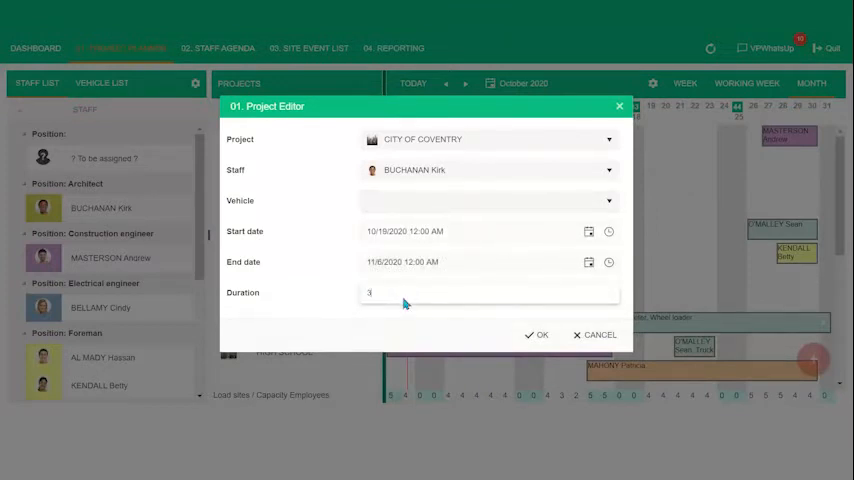
{"action": "left_click", "coordinate": [450, 260]}
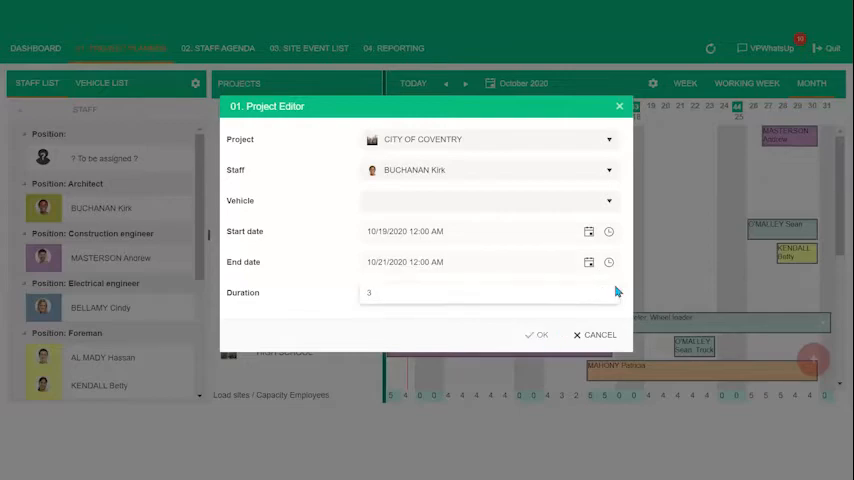
{"action": "left_click", "coordinate": [536, 334]}
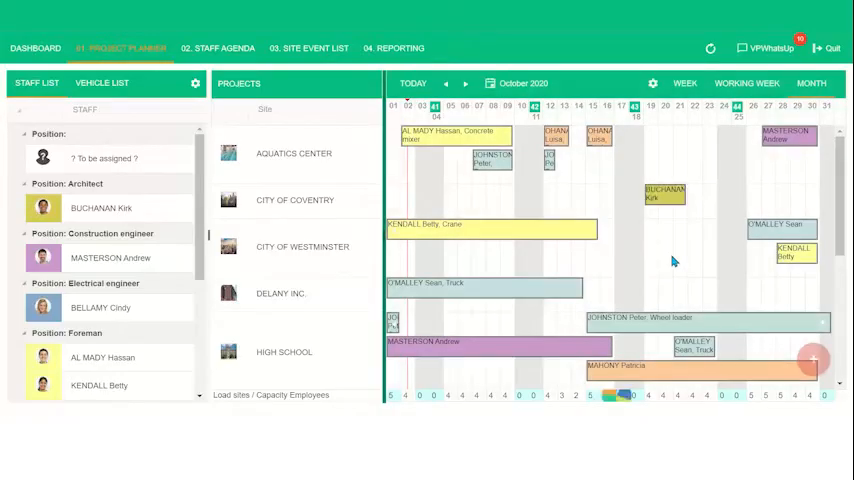
{"action": "mouse_move", "coordinate": [664, 196]}
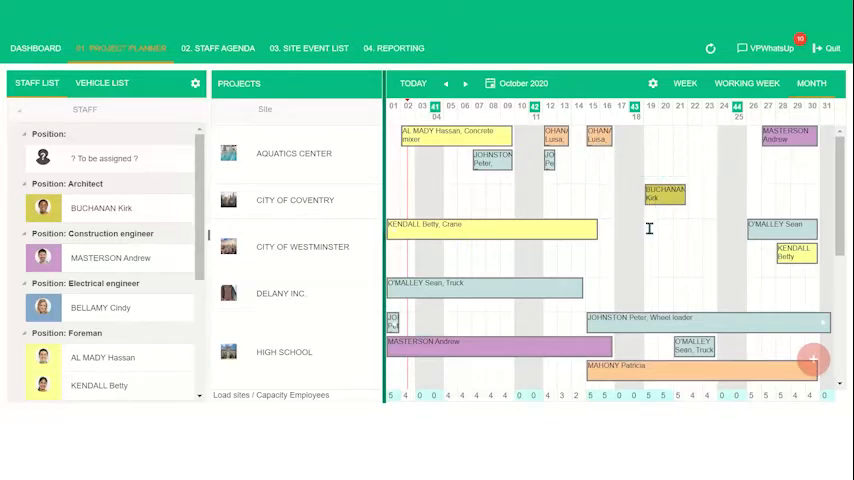
{"action": "mouse_move", "coordinate": [658, 232]}
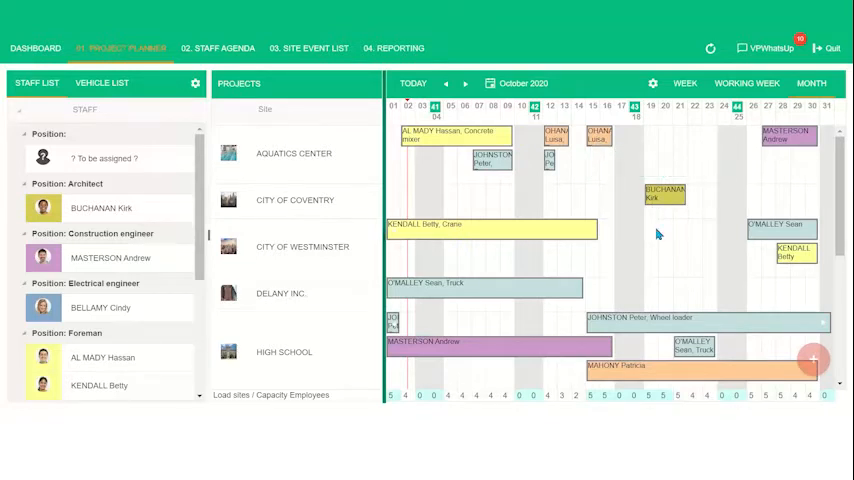
{"action": "mouse_move", "coordinate": [640, 218]}
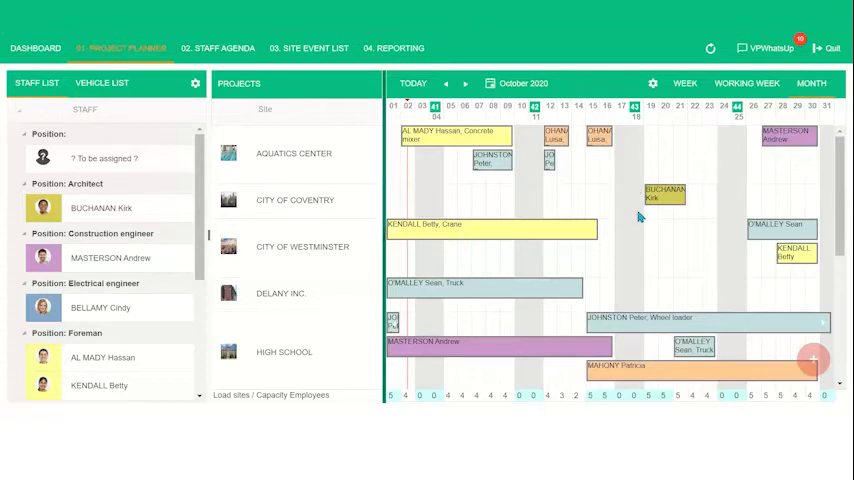
{"action": "mouse_move", "coordinate": [640, 222]}
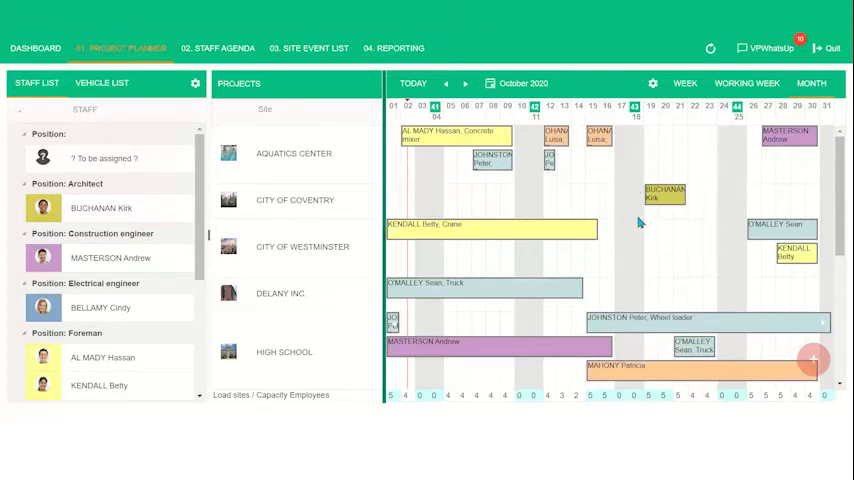
{"action": "mouse_move", "coordinate": [678, 224]}
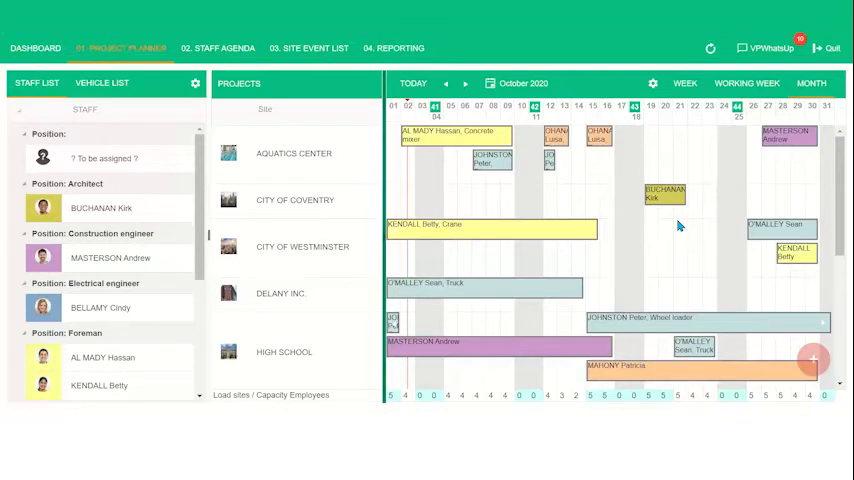
{"action": "mouse_move", "coordinate": [684, 240]}
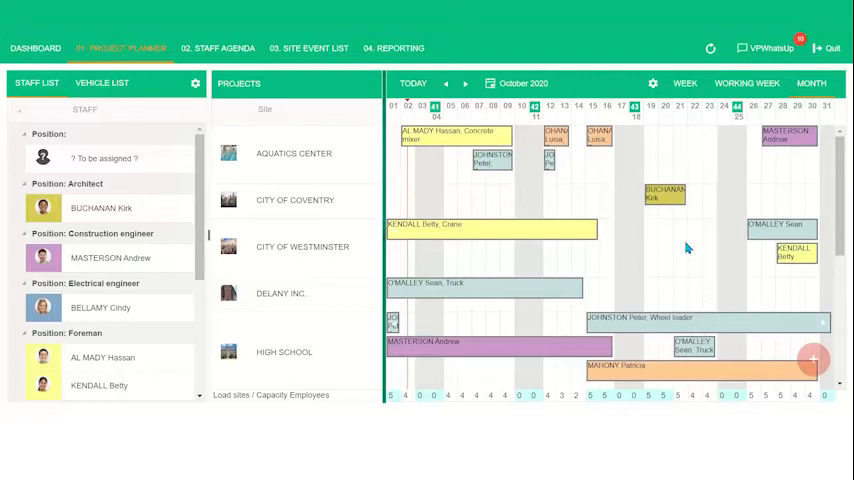
{"action": "mouse_move", "coordinate": [604, 398]}
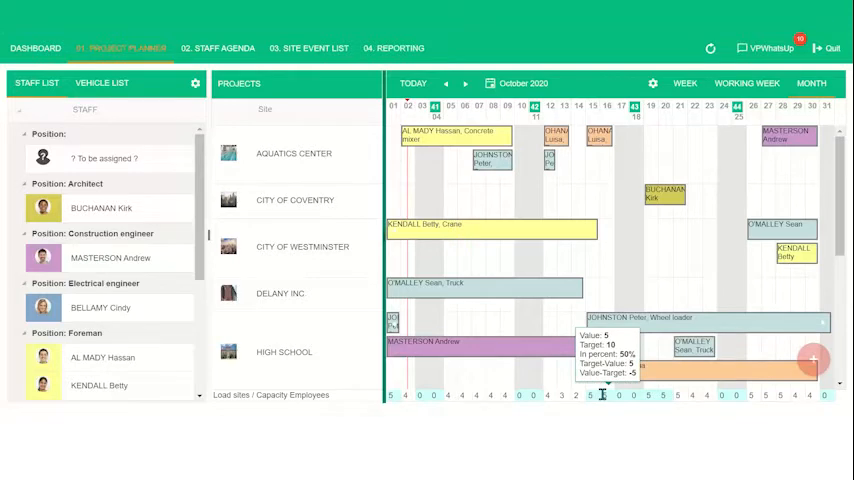
{"action": "left_click", "coordinate": [100, 84]}
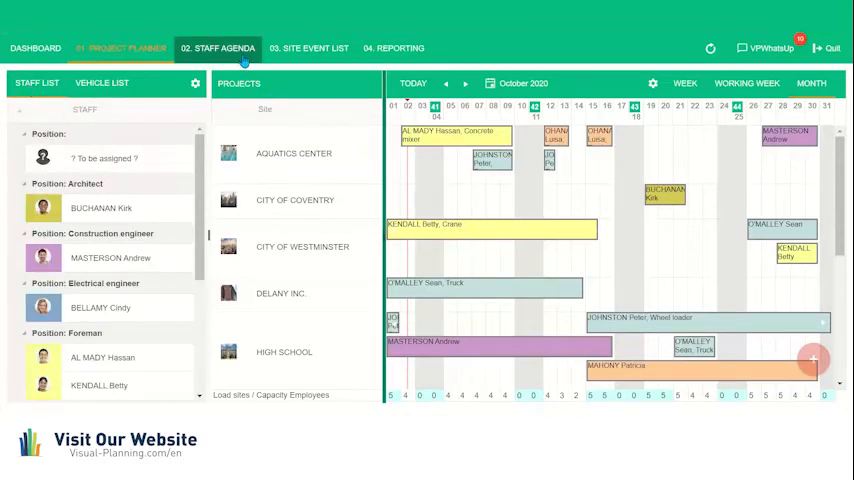
{"action": "left_click", "coordinate": [216, 48]}
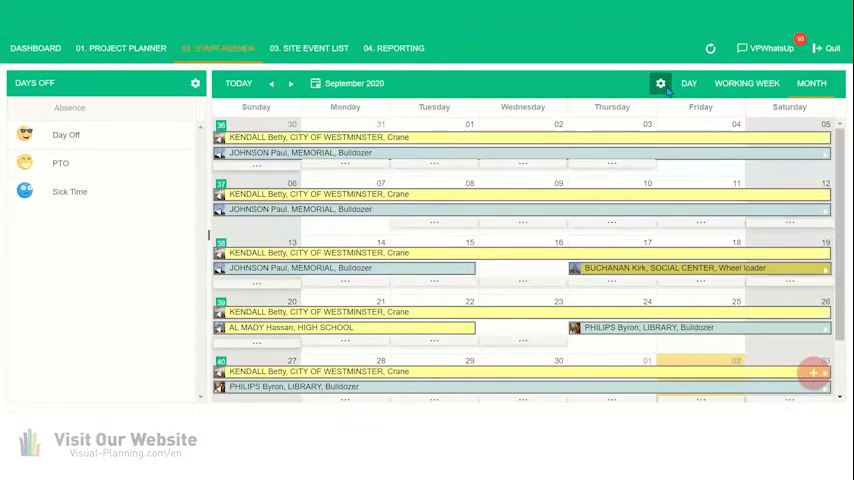
{"action": "left_click", "coordinate": [660, 84]}
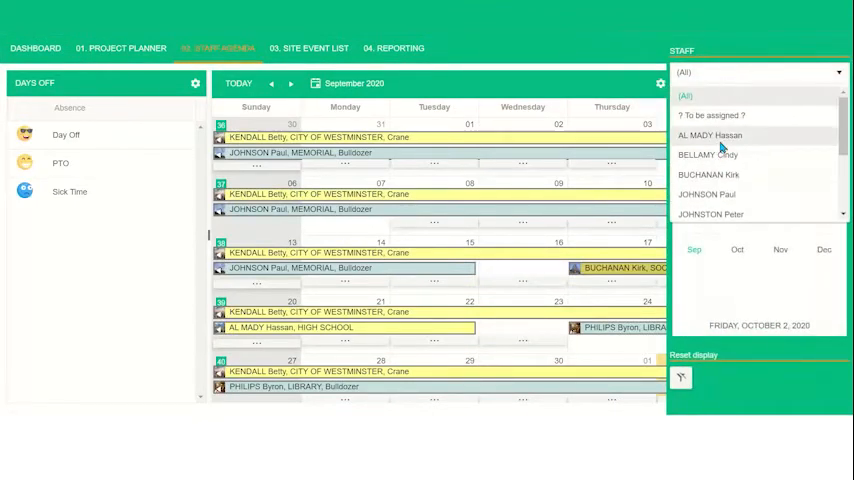
{"action": "left_click", "coordinate": [710, 136]}
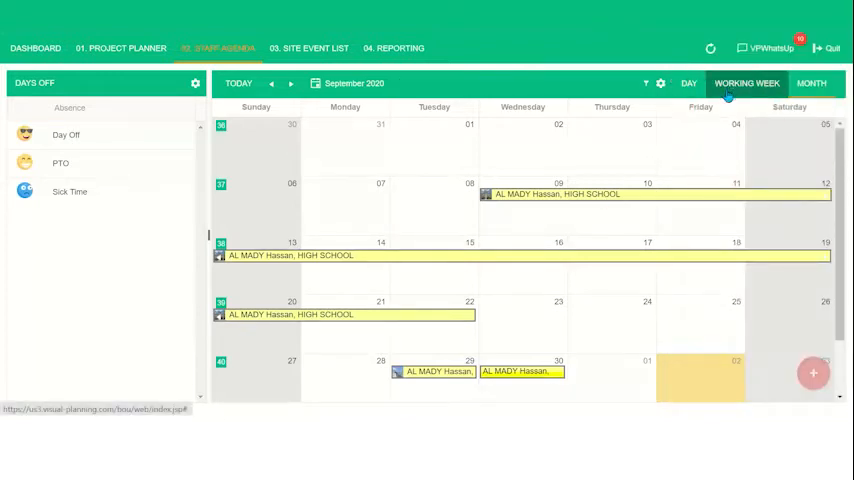
{"action": "mouse_move", "coordinate": [356, 208]}
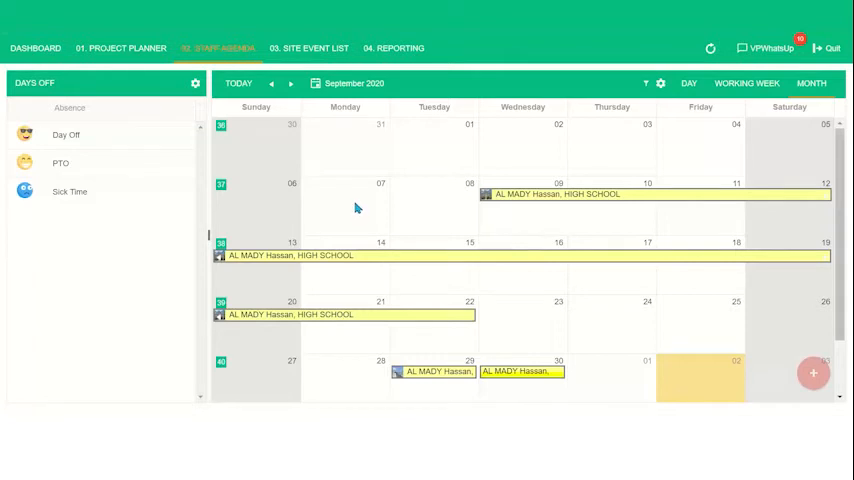
{"action": "mouse_move", "coordinate": [60, 164]}
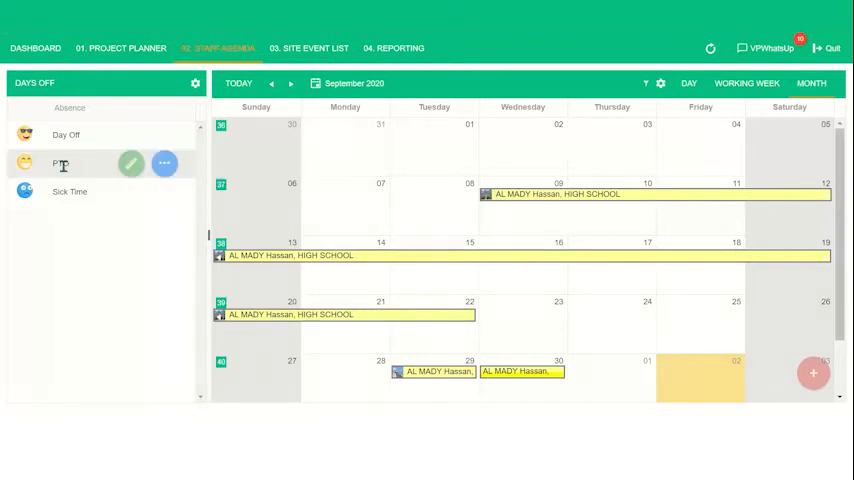
{"action": "mouse_move", "coordinate": [360, 122]}
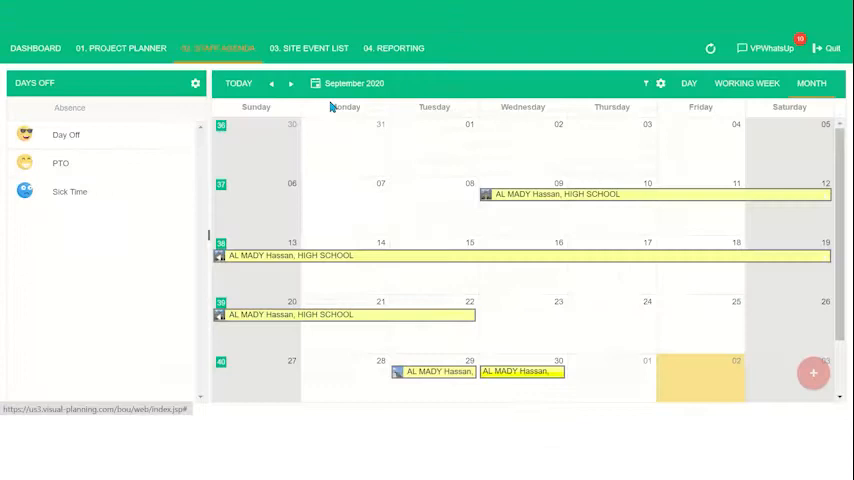
{"action": "left_click", "coordinate": [290, 84]}
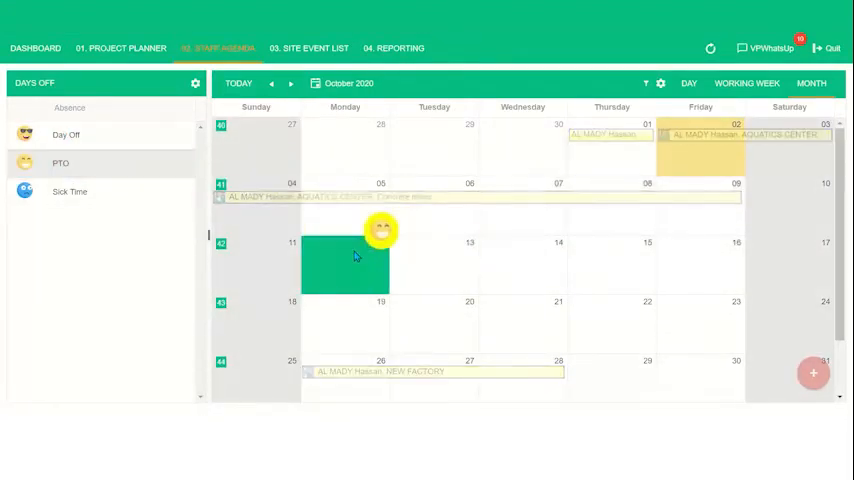
{"action": "double_click", "coordinate": [344, 260]}
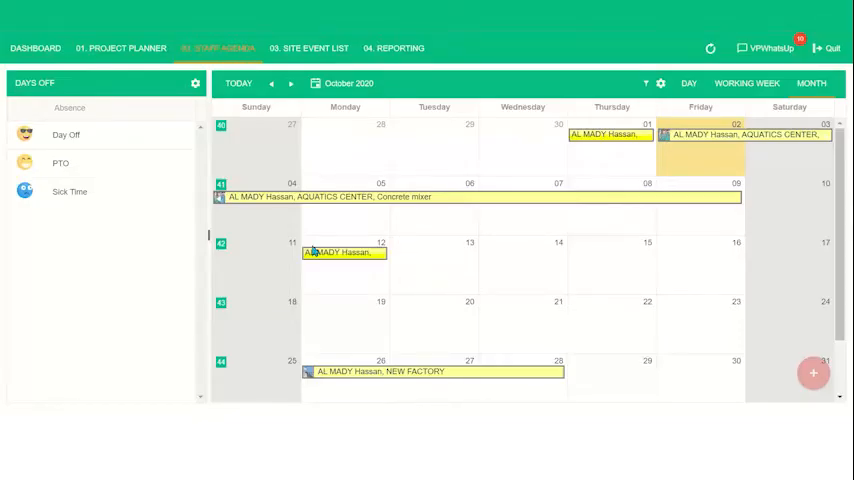
{"action": "mouse_move", "coordinate": [422, 318]}
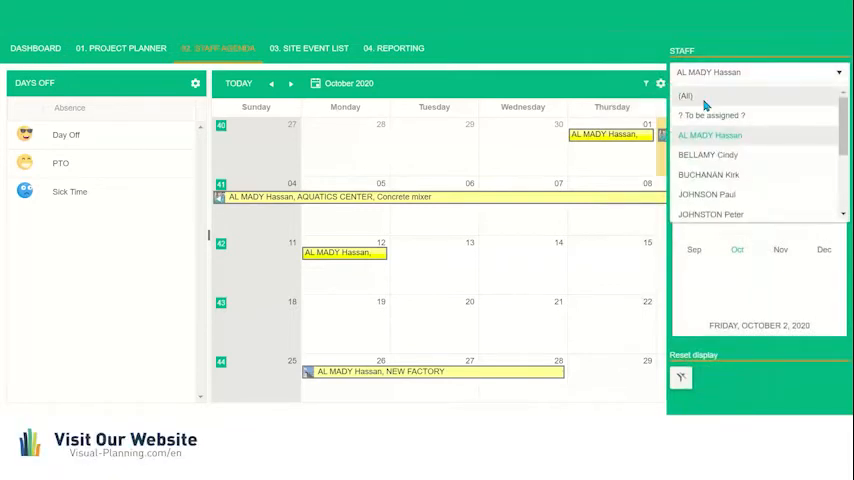
- Show all staff as a Working Week and move to October 26–30, 2020
{"action": "left_click", "coordinate": [688, 96]}
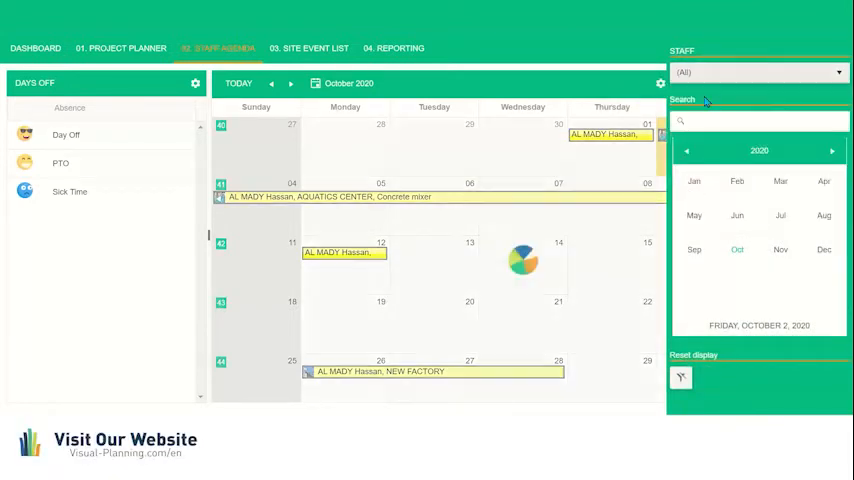
{"action": "left_click", "coordinate": [746, 84]}
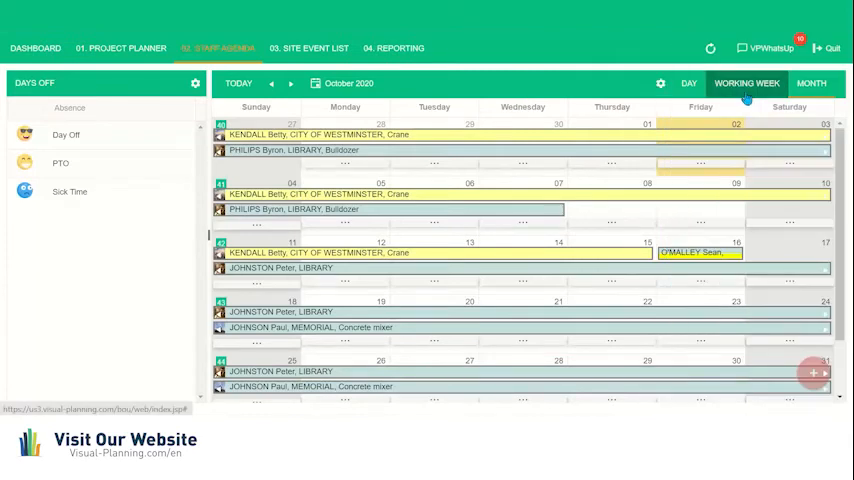
{"action": "left_click", "coordinate": [746, 84]}
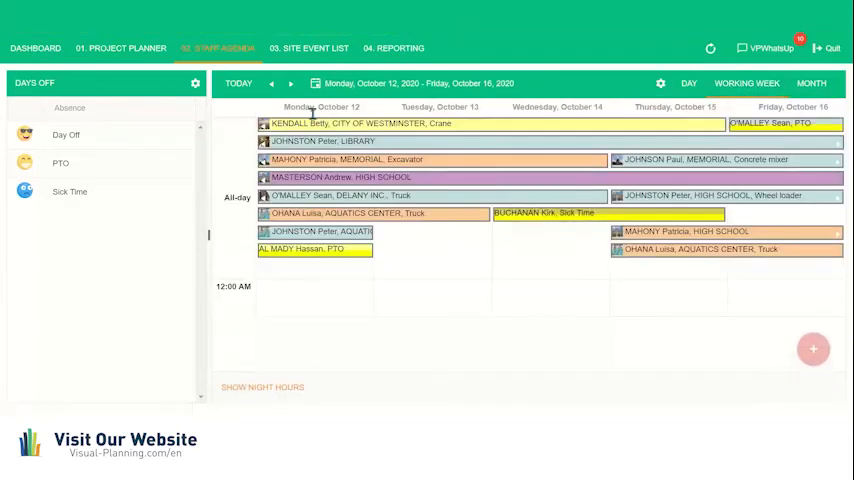
{"action": "left_click", "coordinate": [272, 84]}
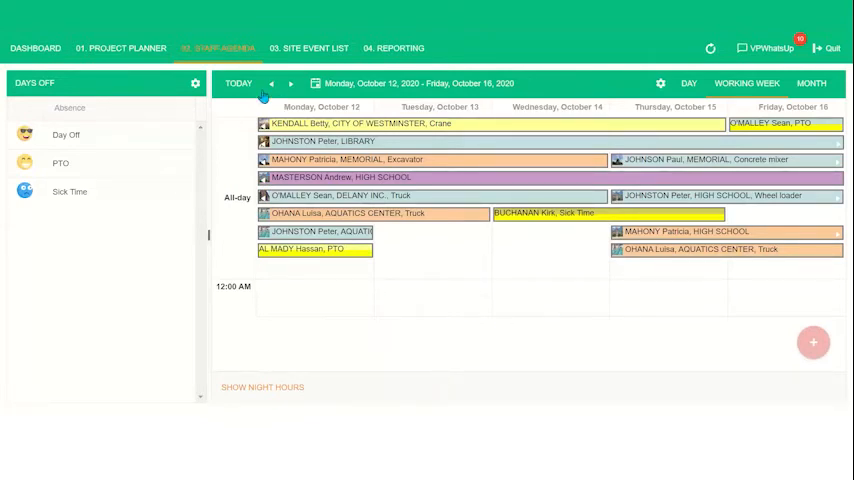
{"action": "left_click", "coordinate": [290, 84]}
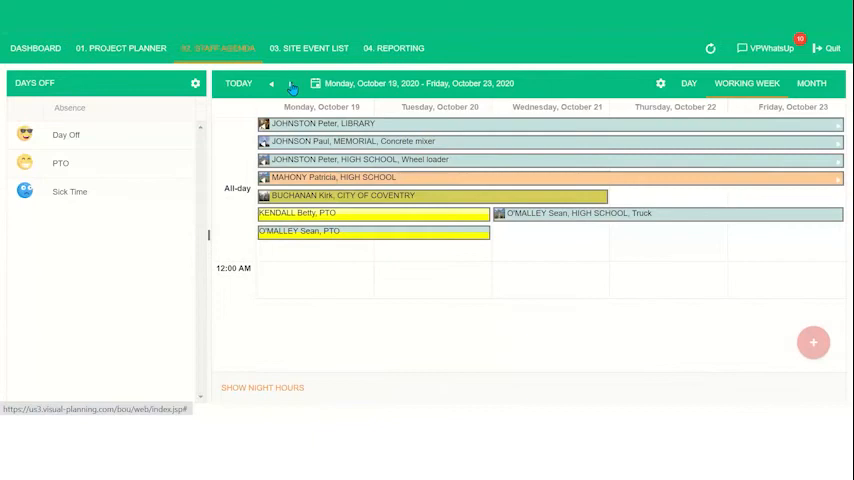
{"action": "left_click", "coordinate": [288, 84]}
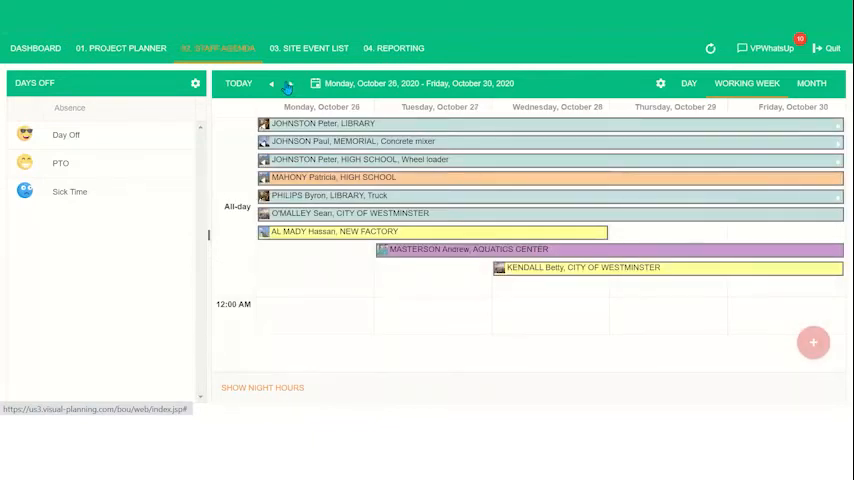
{"action": "left_click", "coordinate": [308, 48]}
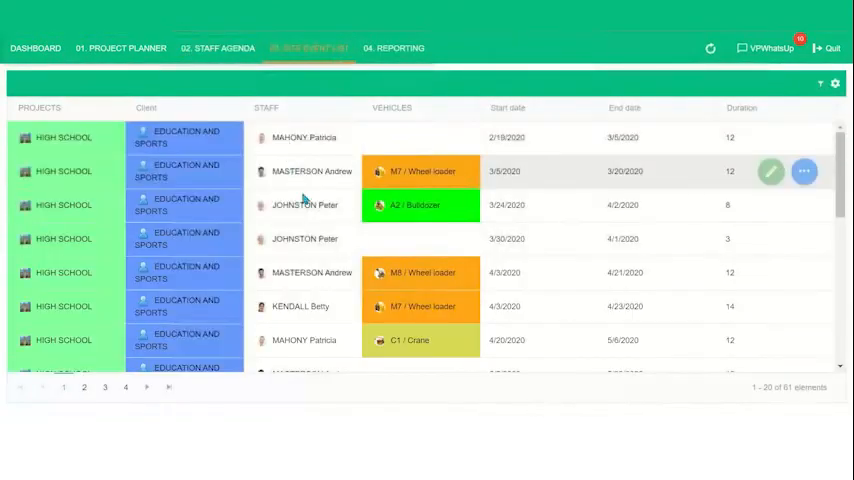
{"action": "mouse_move", "coordinate": [290, 160]}
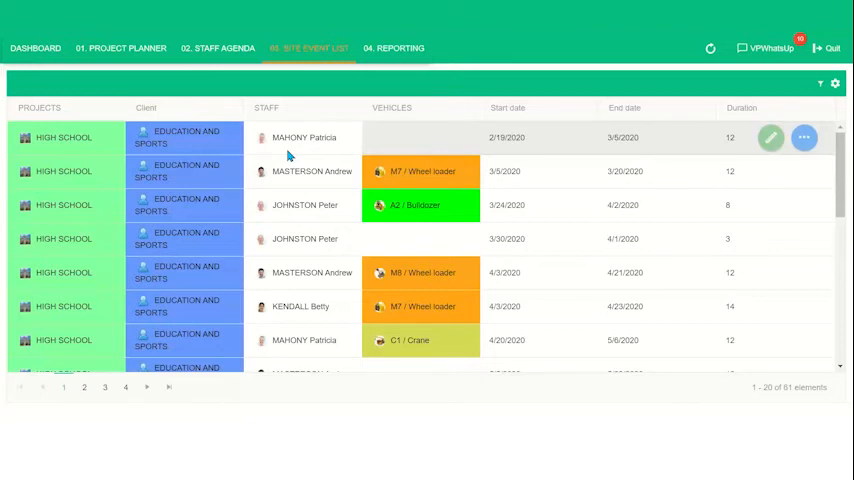
{"action": "mouse_move", "coordinate": [684, 172]}
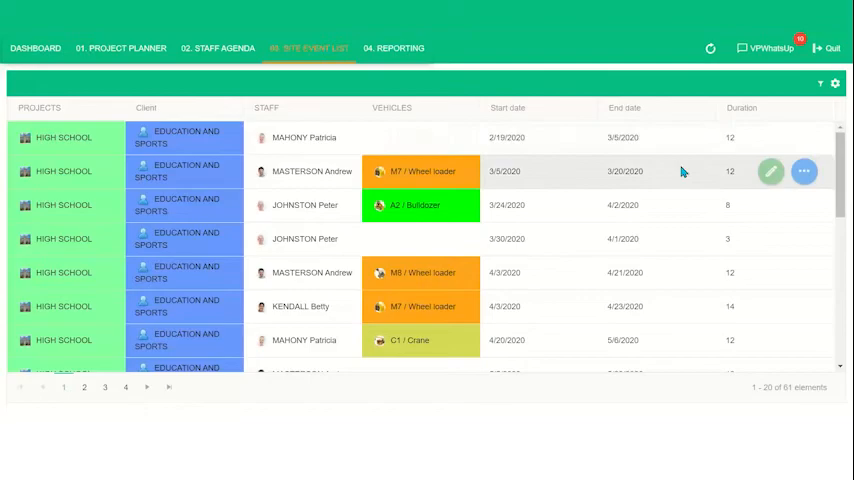
{"action": "left_click", "coordinate": [770, 172]}
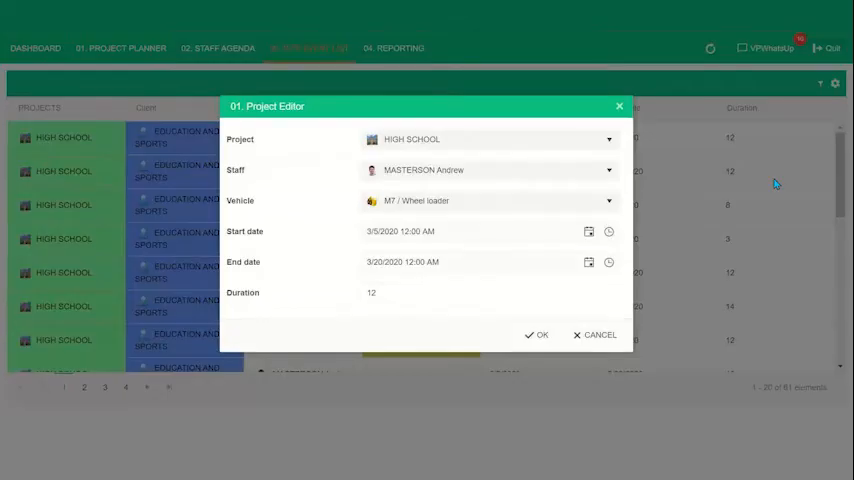
{"action": "mouse_move", "coordinate": [620, 108]}
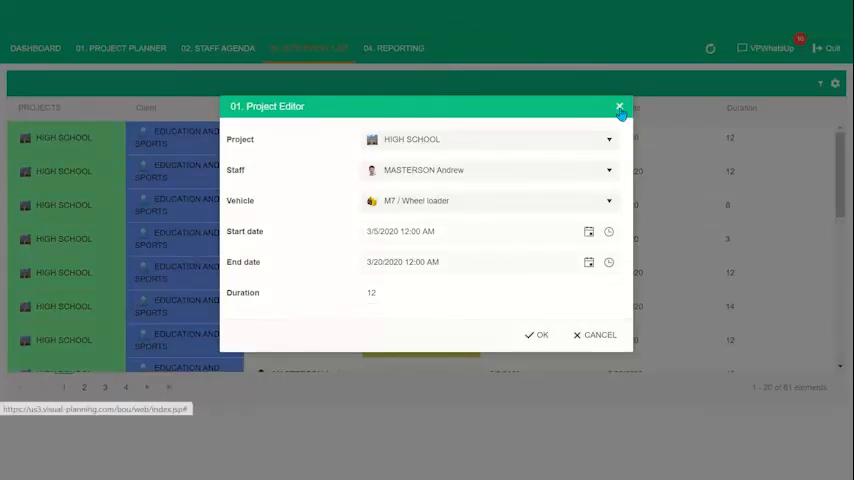
{"action": "left_click", "coordinate": [620, 106]}
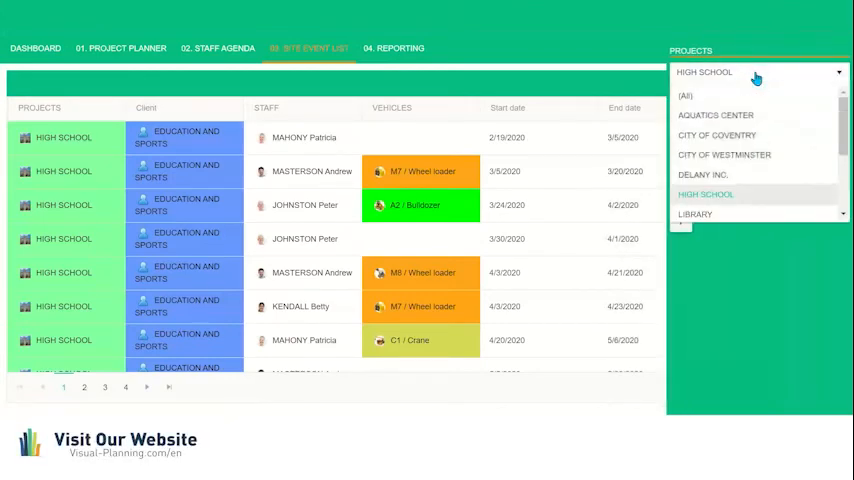
- Filter site events to City of Coventry and search staff names 'cindy' then 'eter'
{"action": "left_click", "coordinate": [716, 116]}
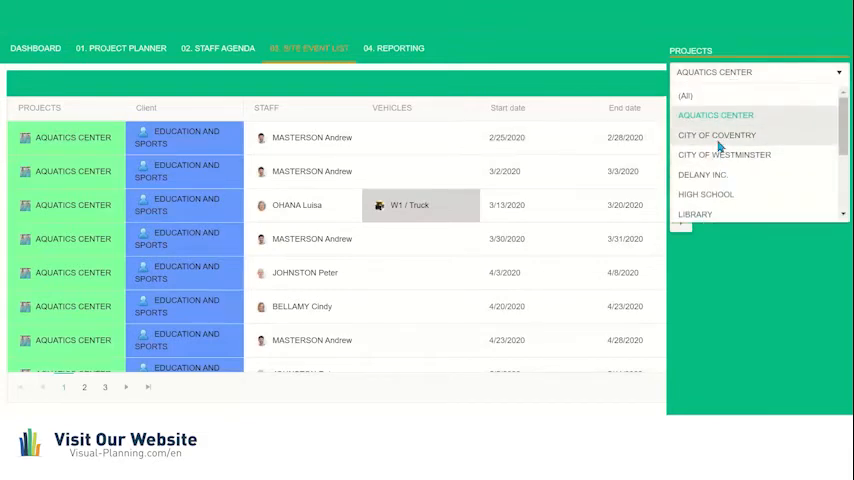
{"action": "left_click", "coordinate": [716, 134]}
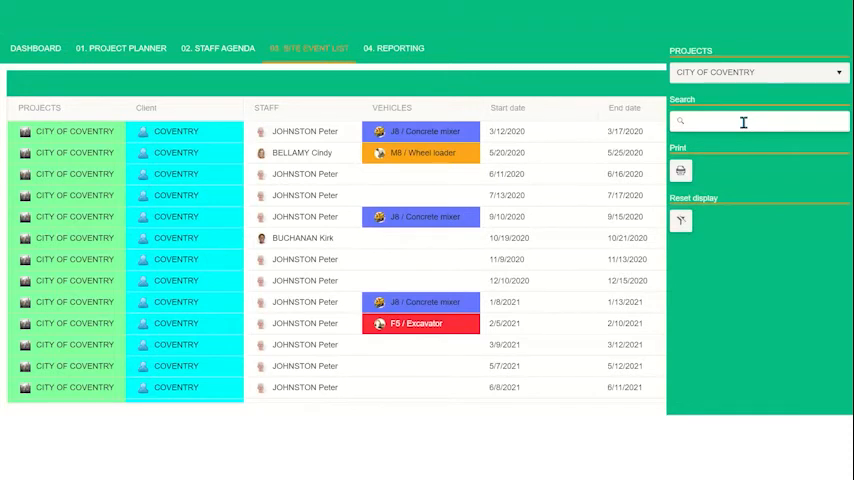
{"action": "type", "text": "cindy"}
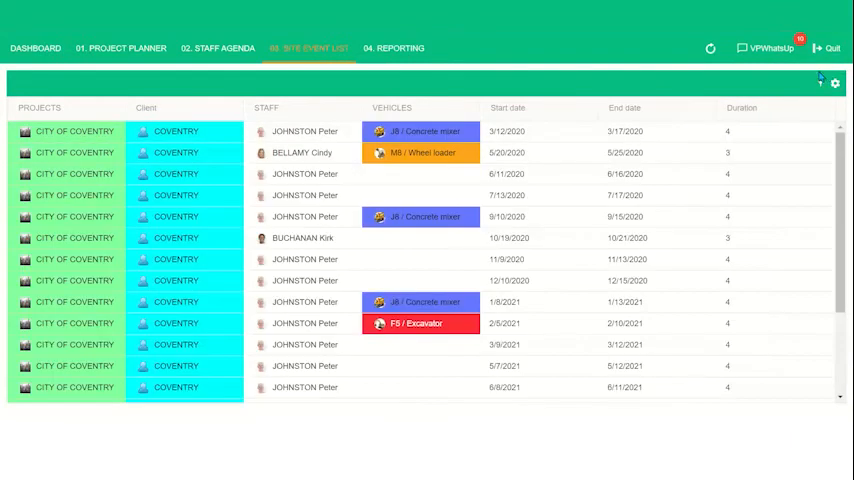
{"action": "left_click", "coordinate": [836, 82]}
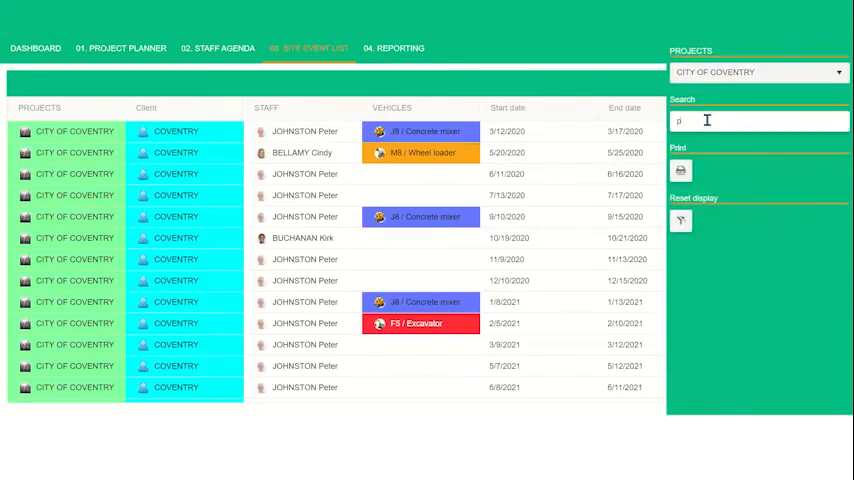
{"action": "type", "text": "eter"}
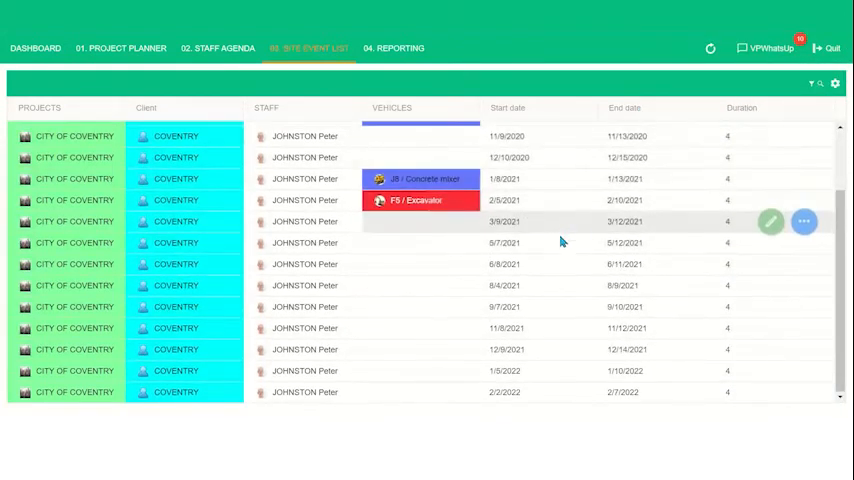
{"action": "scroll", "scroll_direction": "up", "scroll_amount": 3}
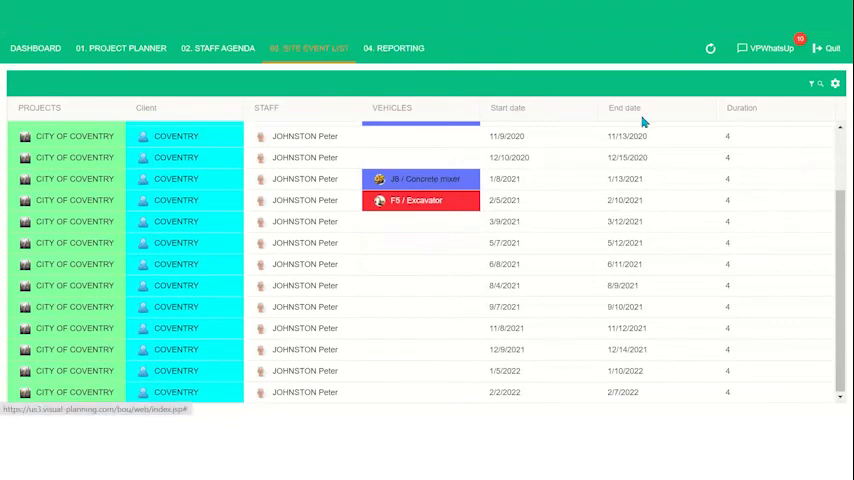
{"action": "mouse_move", "coordinate": [558, 100]}
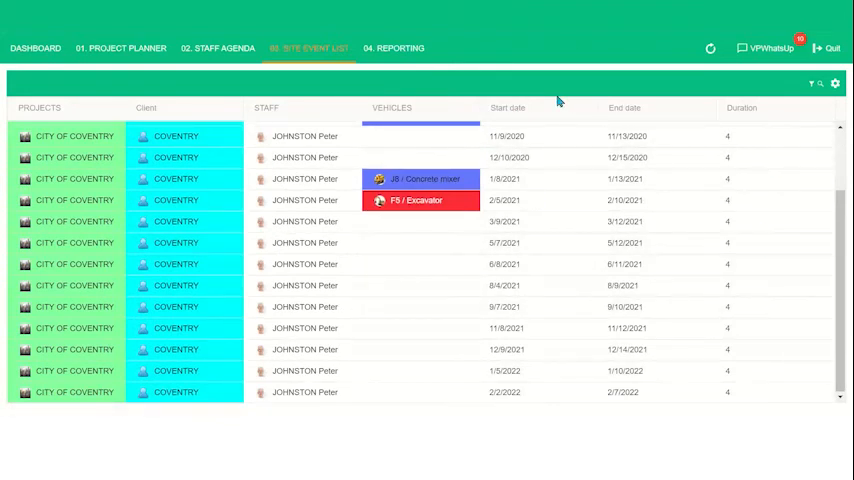
{"action": "mouse_move", "coordinate": [556, 96]}
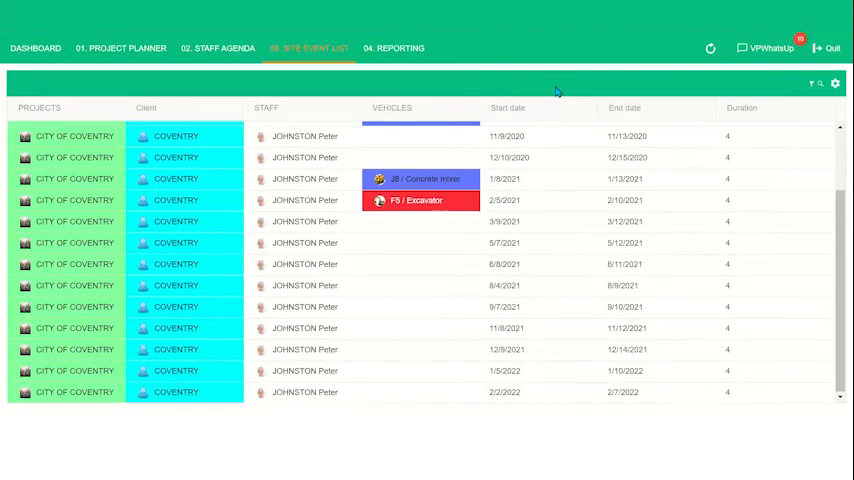
- Show the Reporting planned-versus-actual monthly analysis chart
{"action": "left_click", "coordinate": [392, 48]}
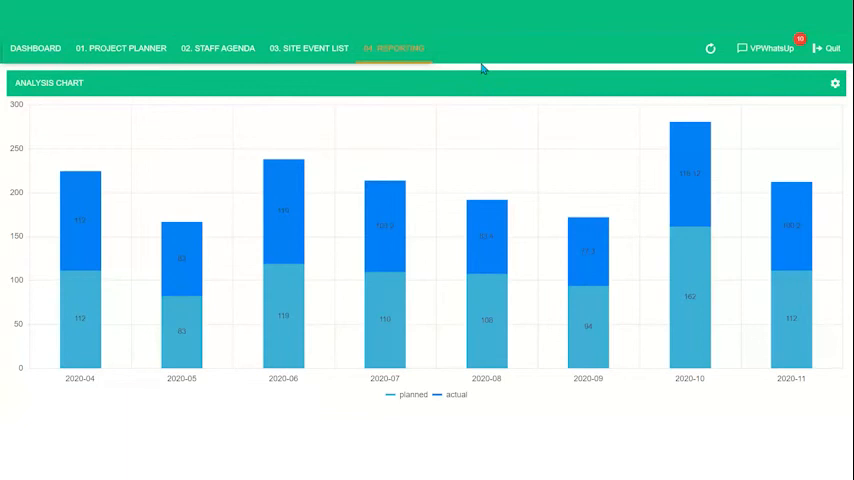
{"action": "mouse_move", "coordinate": [624, 124]}
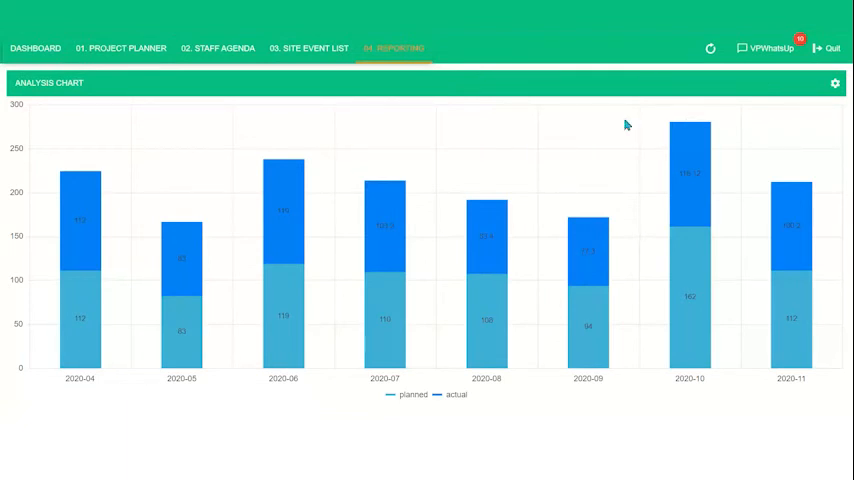
{"action": "mouse_move", "coordinate": [428, 136]}
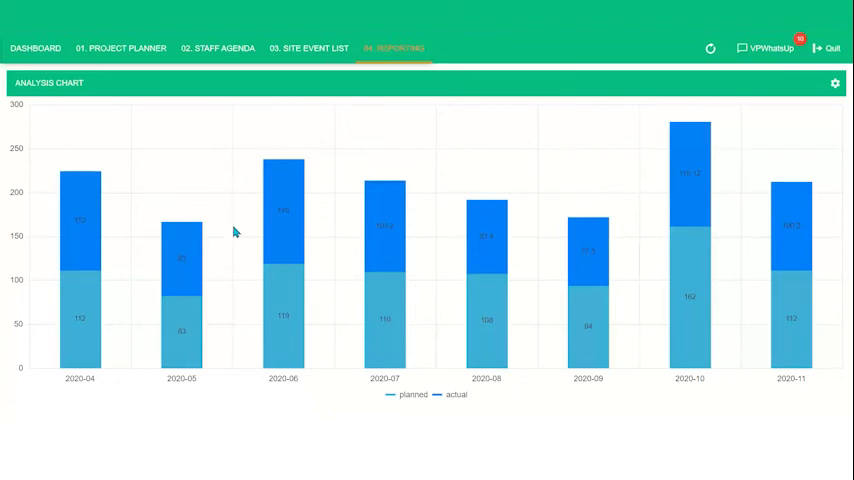
{"action": "mouse_move", "coordinate": [388, 224]}
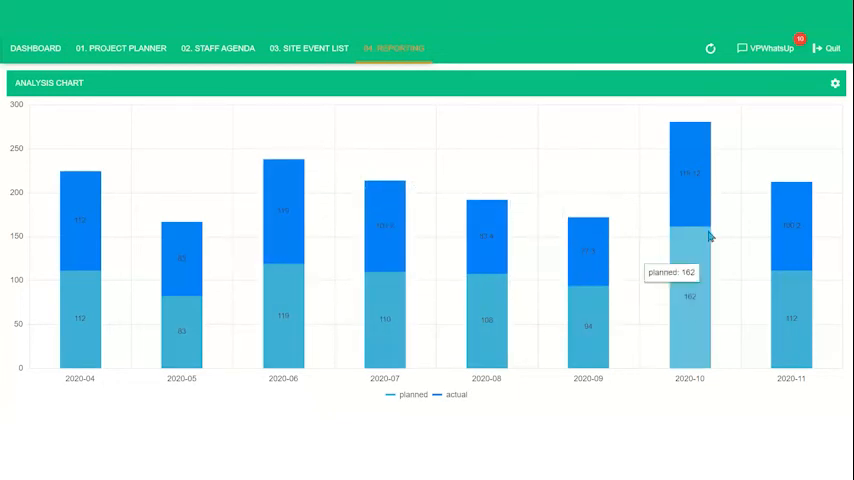
- Show the Construction Site Analysis table of planned versus actual hours
{"action": "left_click", "coordinate": [836, 82]}
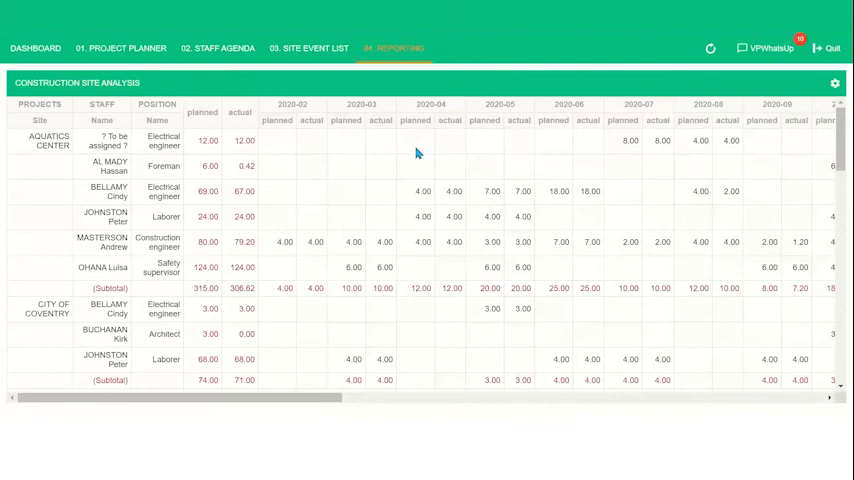
{"action": "mouse_move", "coordinate": [698, 156]}
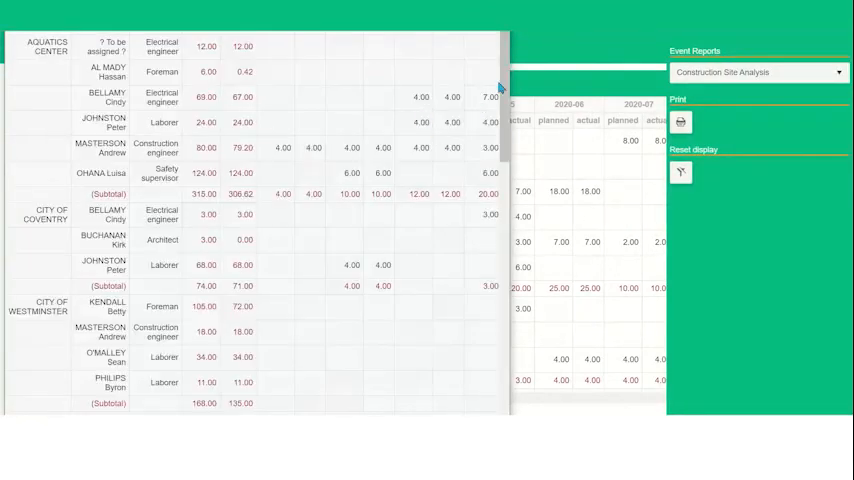
{"action": "scroll", "scroll_direction": "down", "scroll_amount": 3}
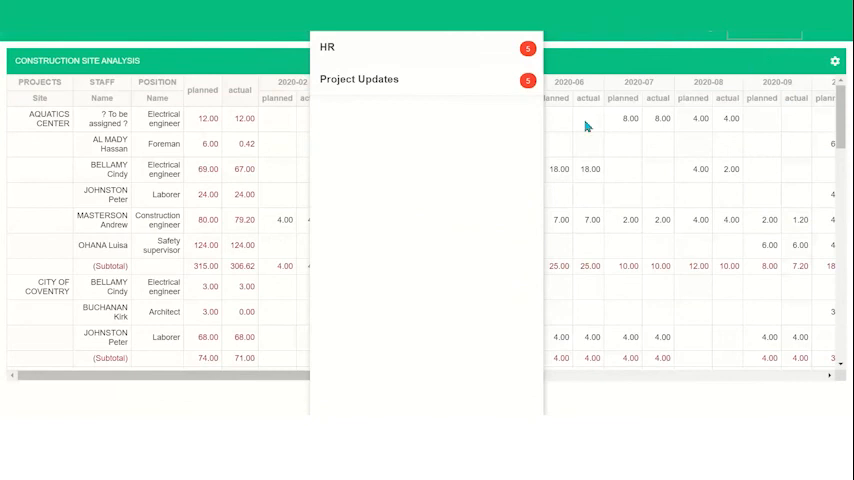
{"action": "mouse_move", "coordinate": [488, 168]}
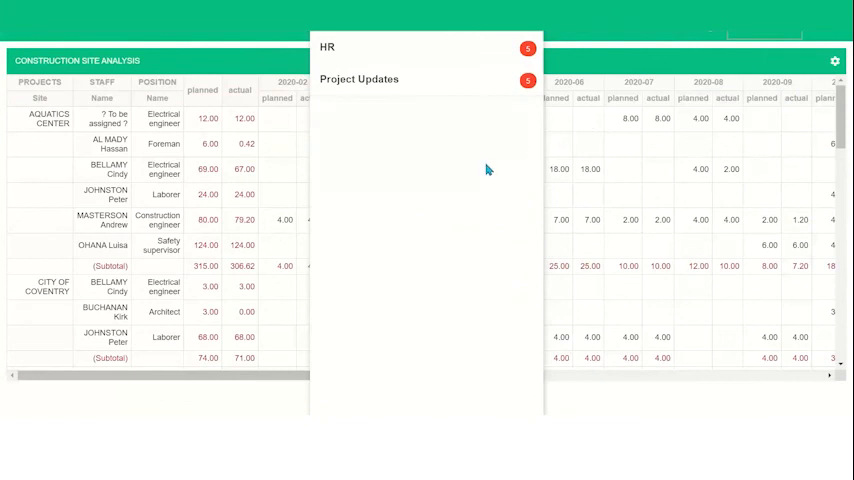
- Read the Project Updates chat room, clearing its unread count
{"action": "left_click", "coordinate": [358, 80]}
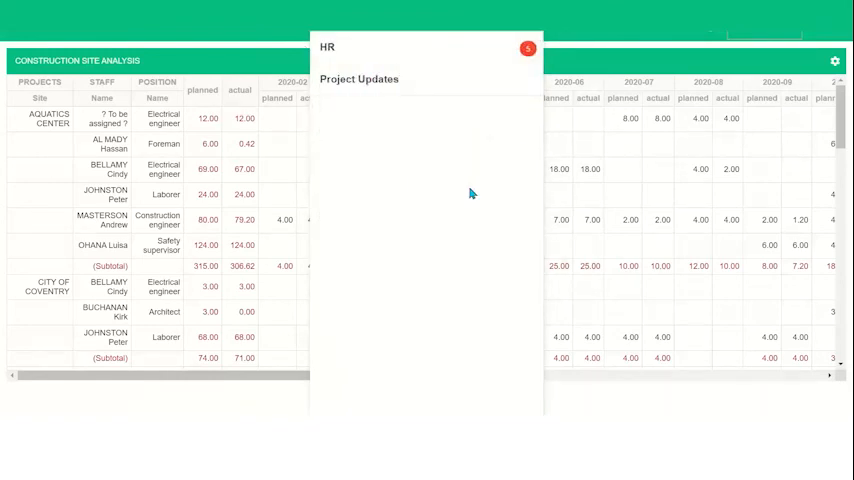
{"action": "mouse_move", "coordinate": [436, 138]}
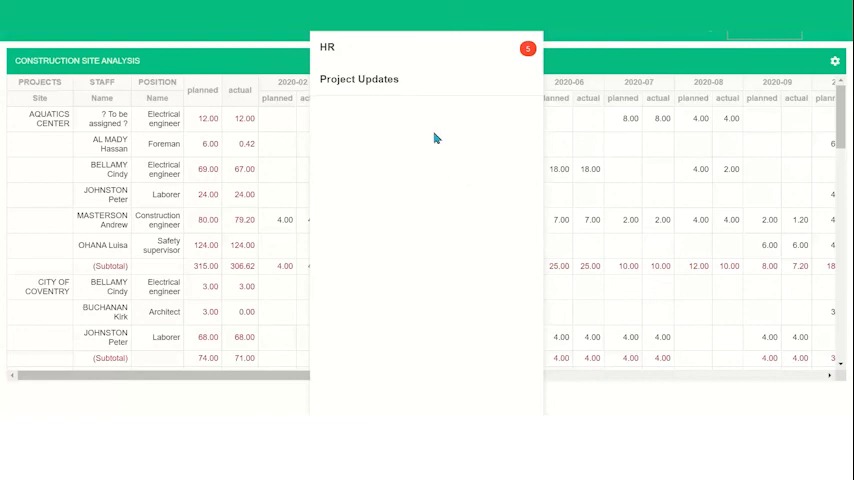